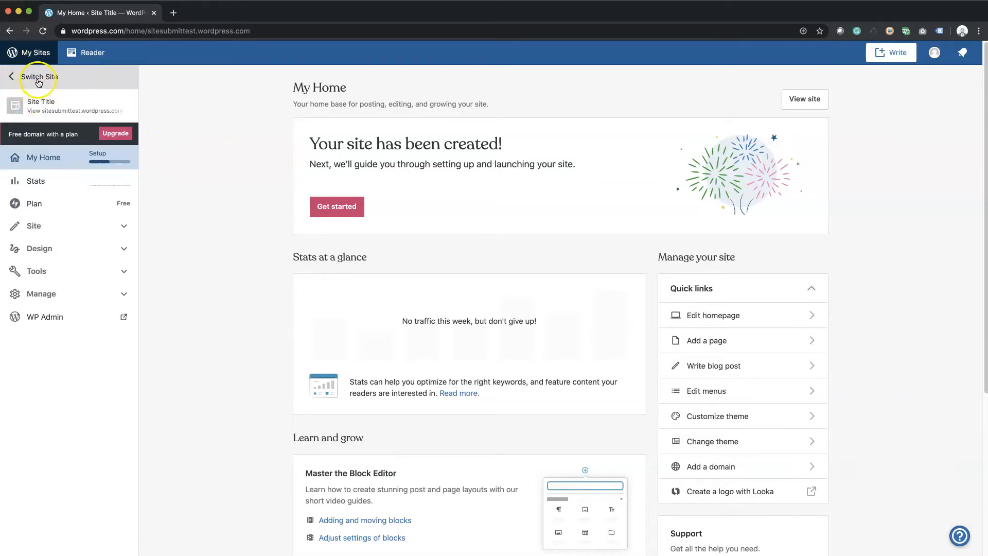
# Switch to the sitesubmittest site and go to its Marketing settings under Tools.
pyautogui.click(39, 76)
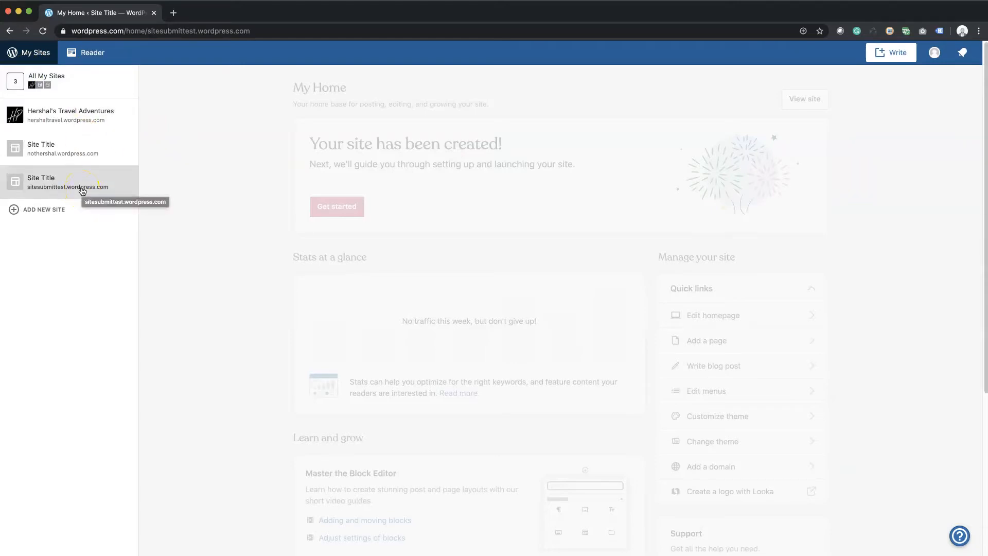
pyautogui.click(67, 183)
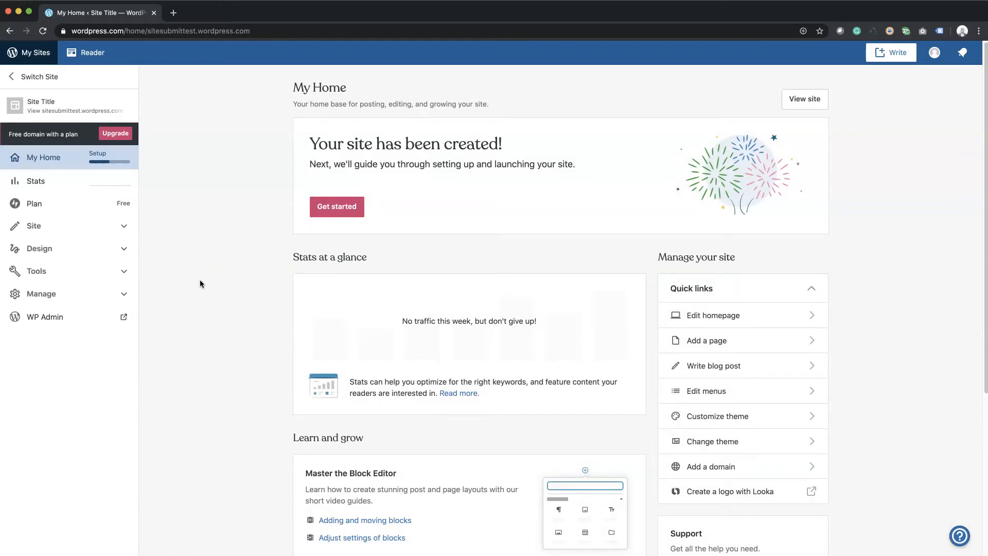
pyautogui.click(37, 271)
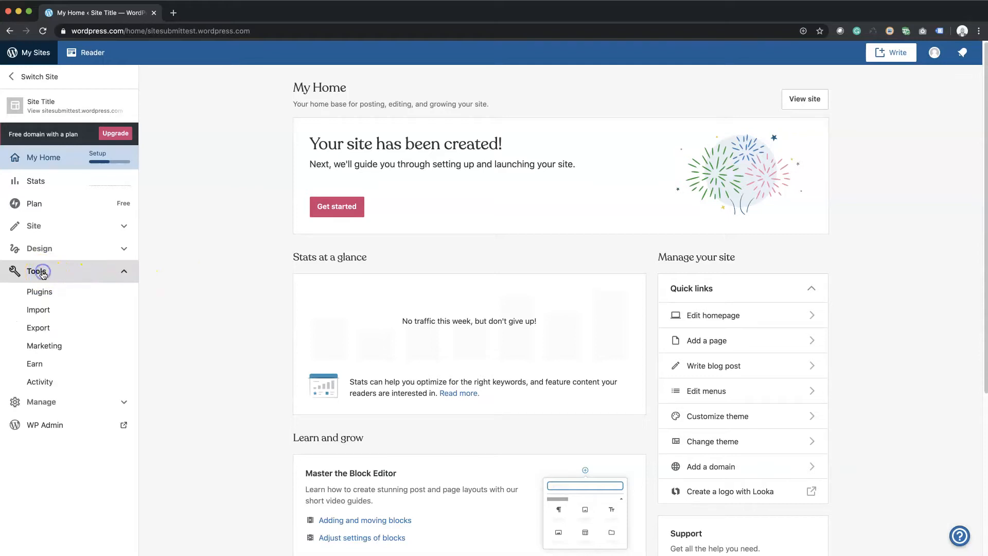
pyautogui.click(44, 346)
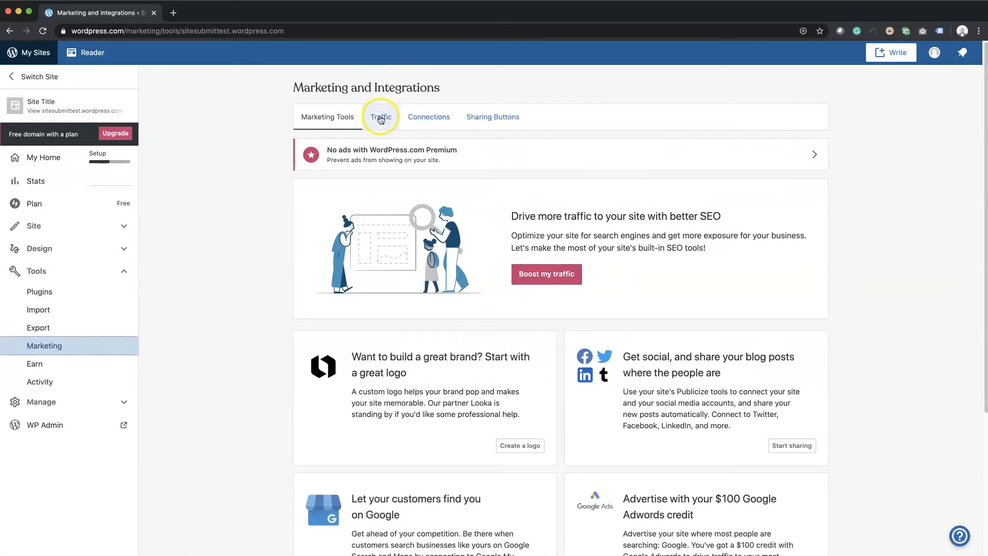
# Show the Traffic section with related posts and sitemap options.
pyautogui.click(380, 117)
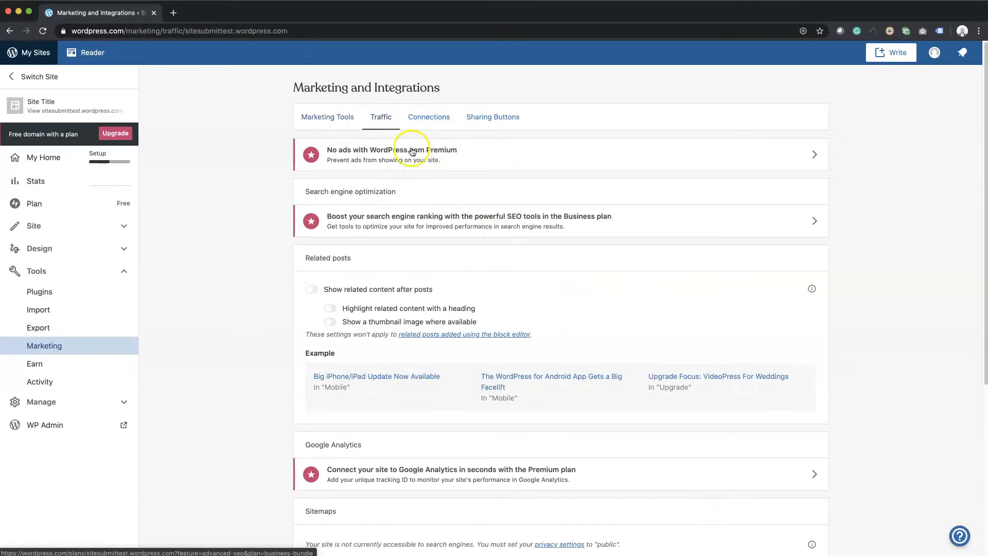
pyautogui.click(310, 289)
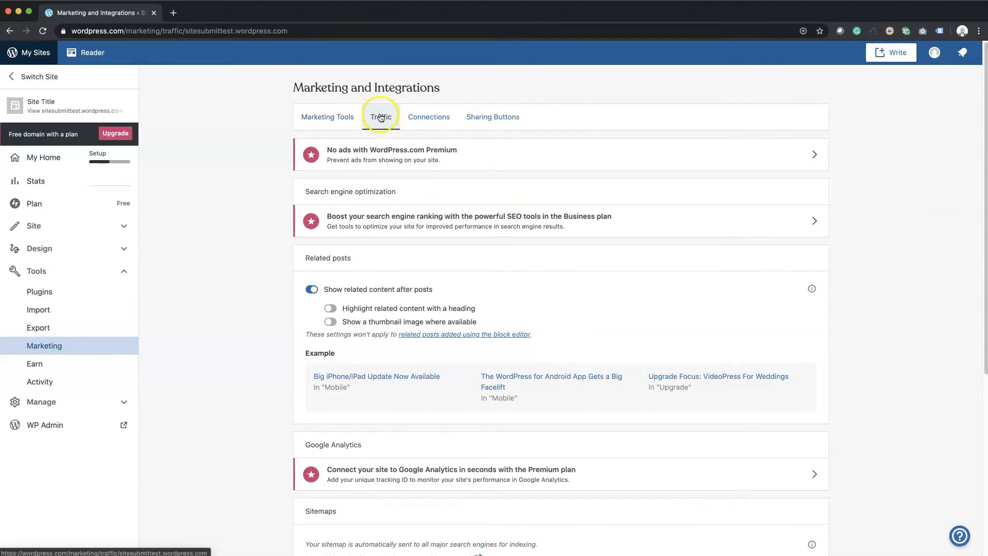
pyautogui.click(380, 117)
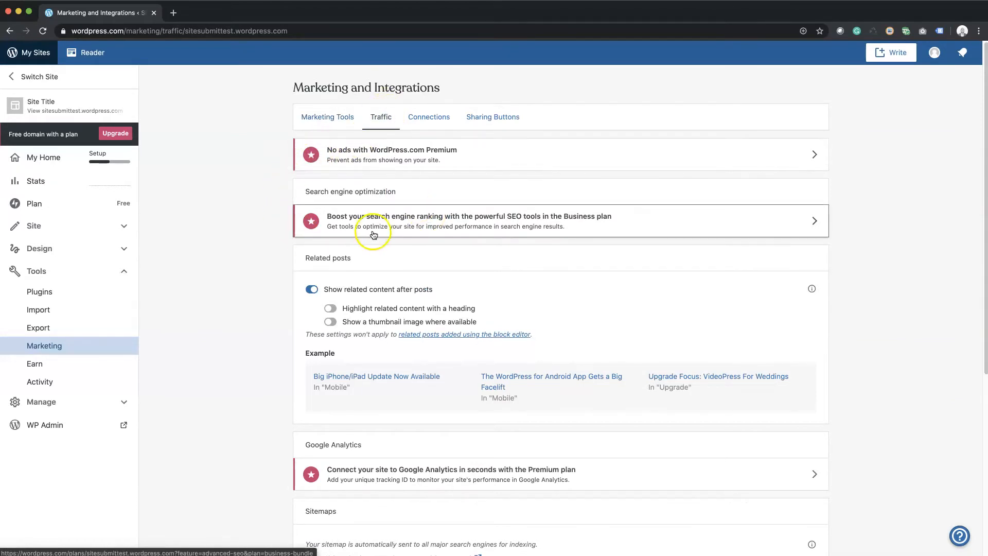
pyautogui.moveTo(425, 229)
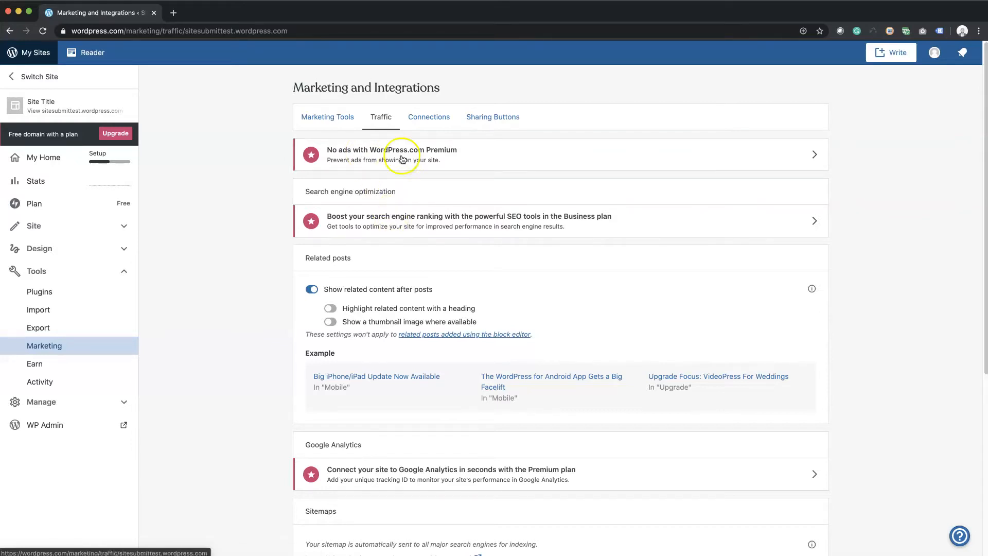
pyautogui.moveTo(415, 231)
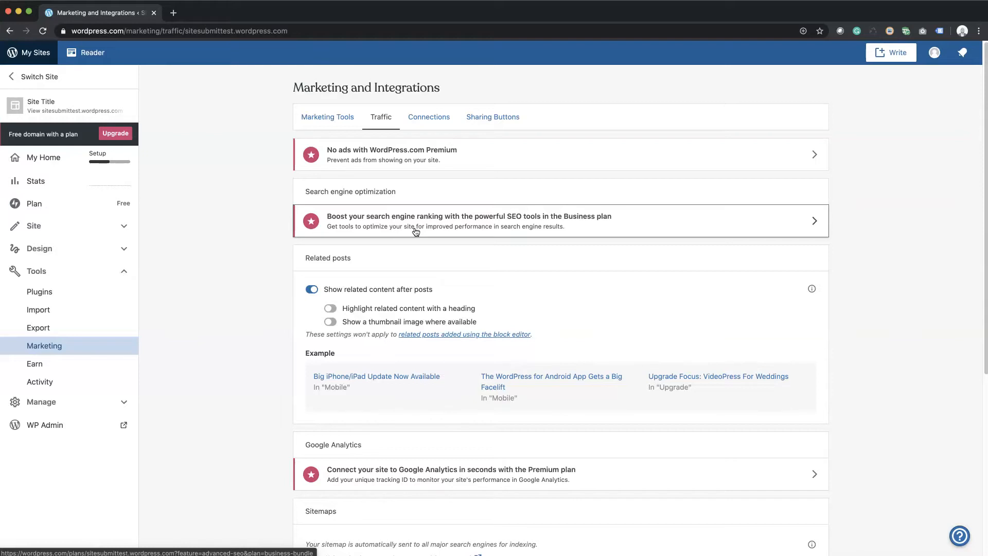
# Scroll down to the Sitemaps and Site verification services sections.
pyautogui.scroll(-3)
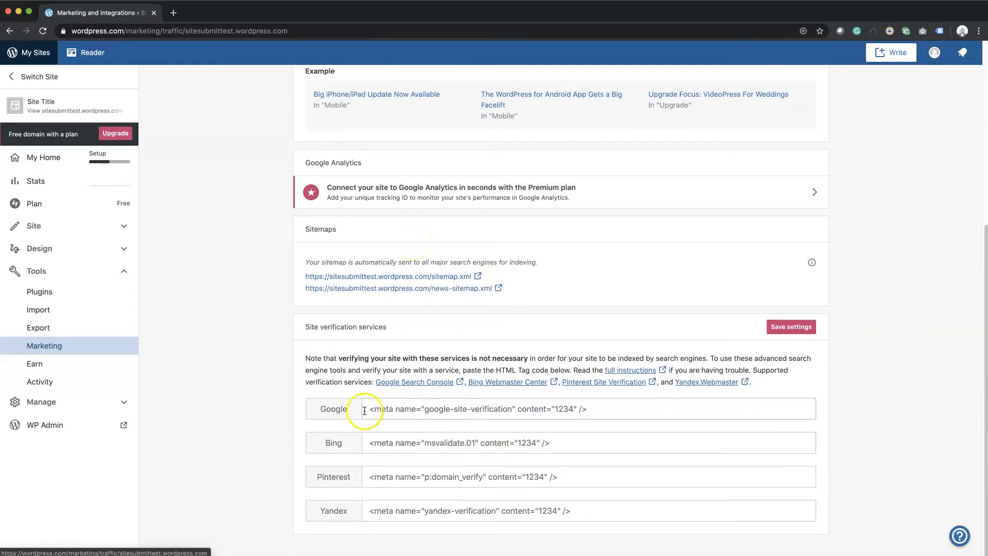
pyautogui.moveTo(333, 451)
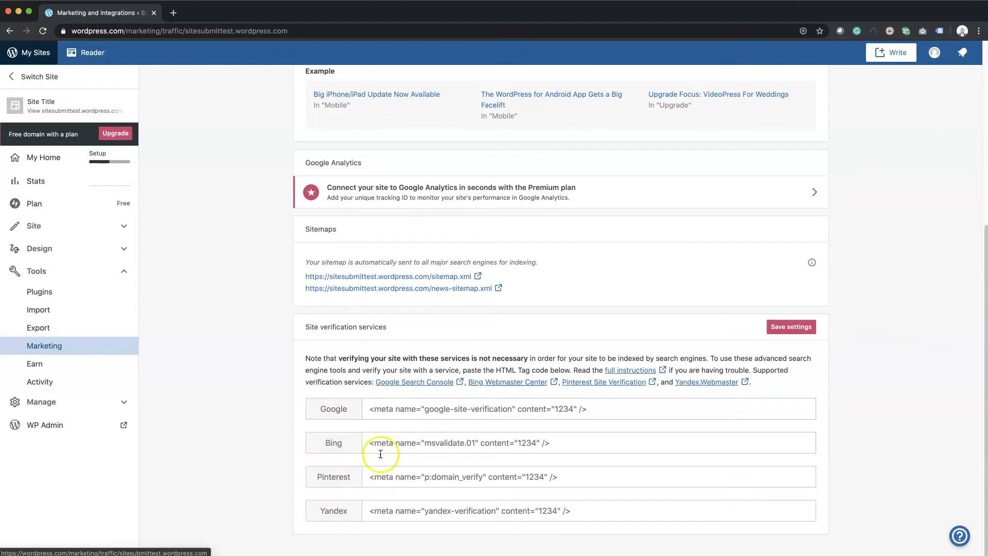
pyautogui.moveTo(570, 486)
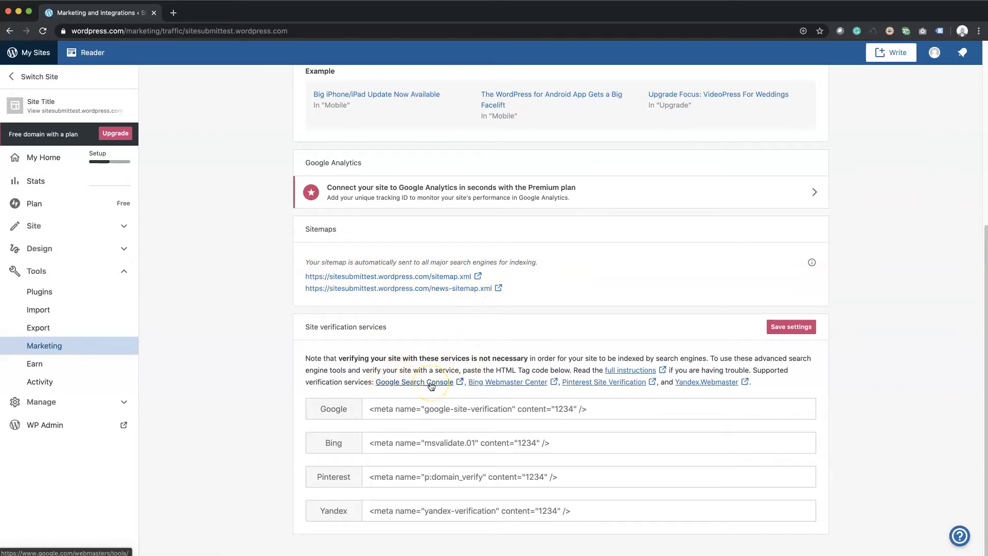
# Reach Google Search Console from the verification note and start adding a new property.
pyautogui.click(413, 382)
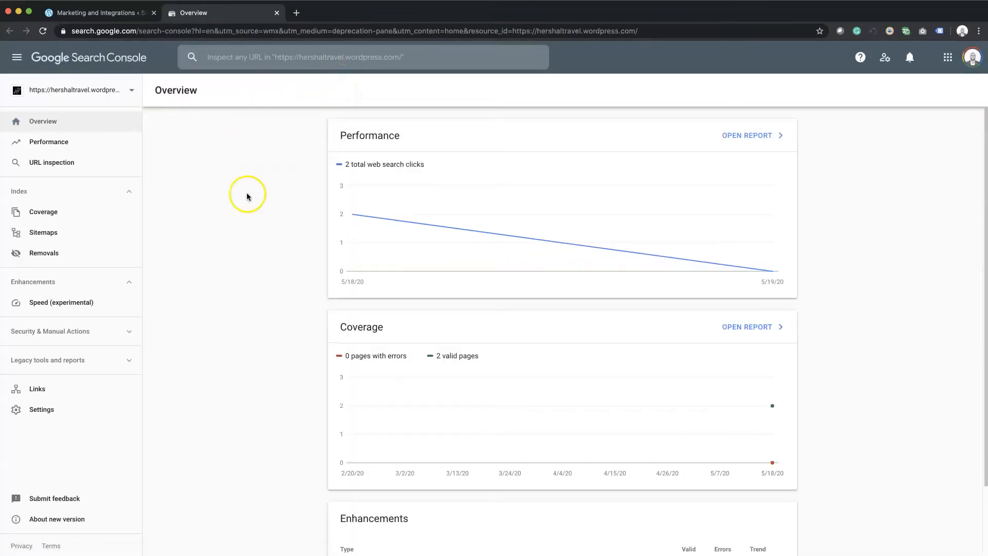
pyautogui.moveTo(253, 385)
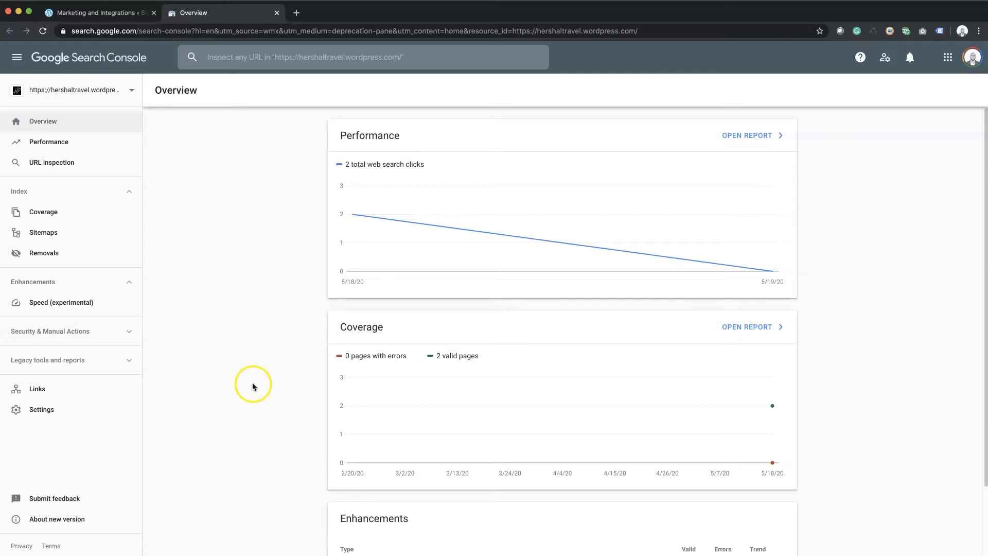
pyautogui.moveTo(95, 97)
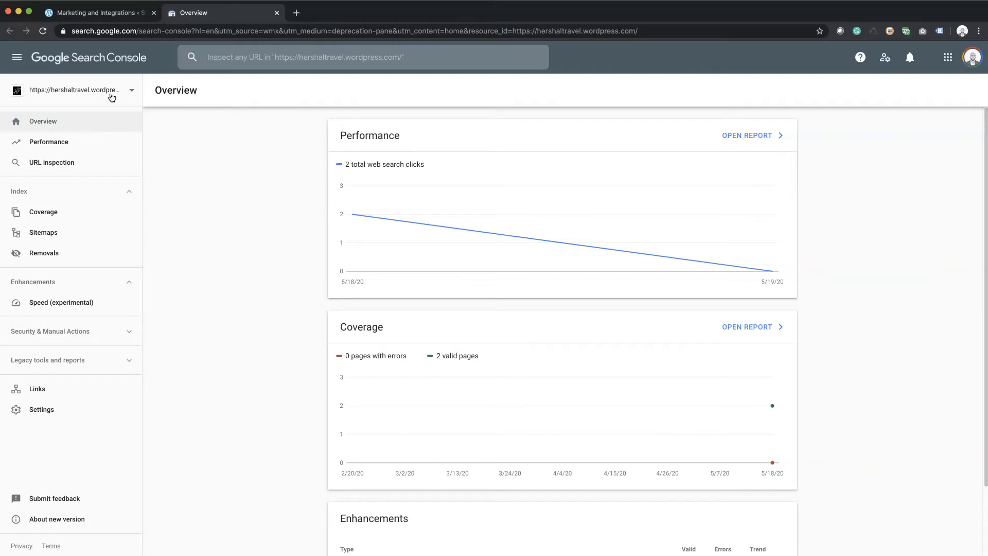
pyautogui.click(74, 90)
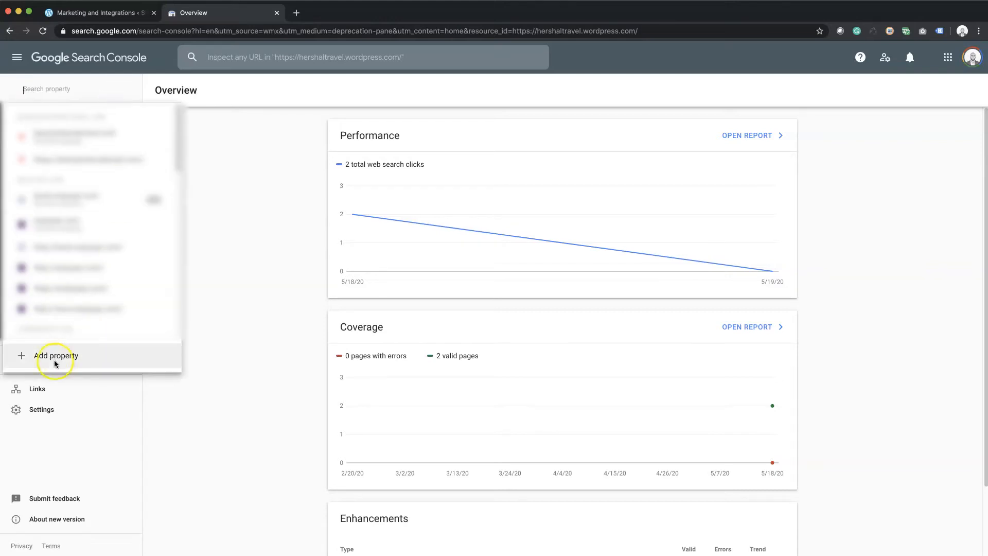
pyautogui.click(55, 355)
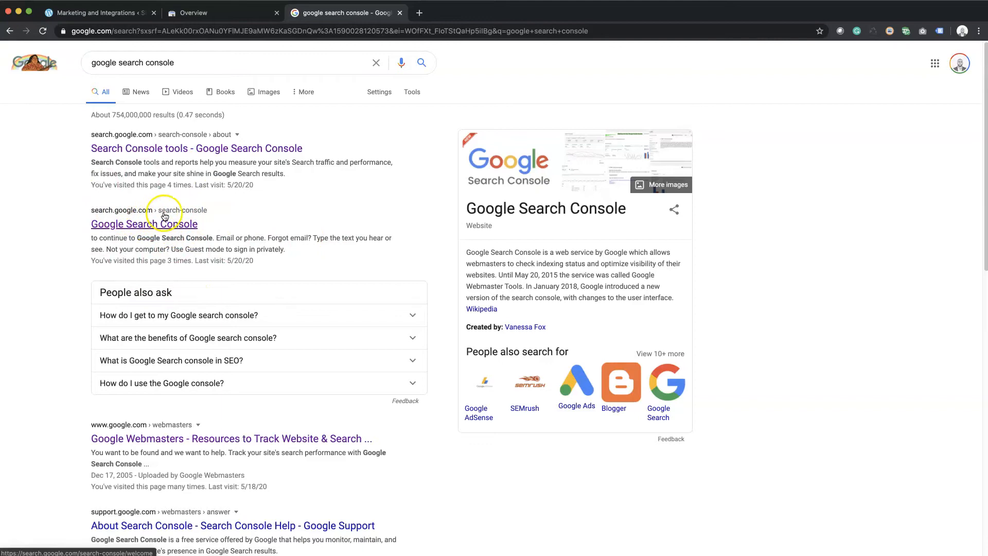
# Get the Select property type dialog over the Search Console overview.
pyautogui.click(144, 223)
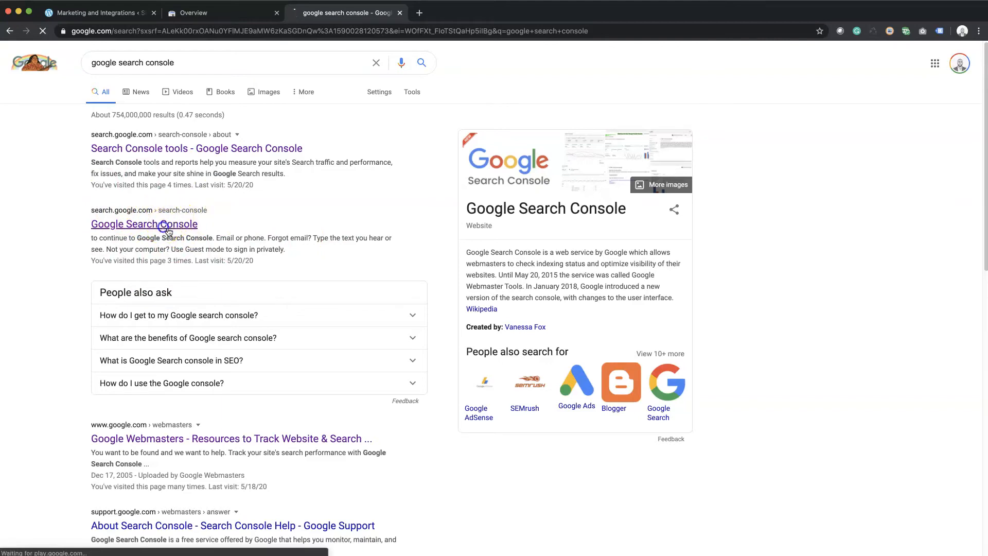
pyautogui.click(144, 224)
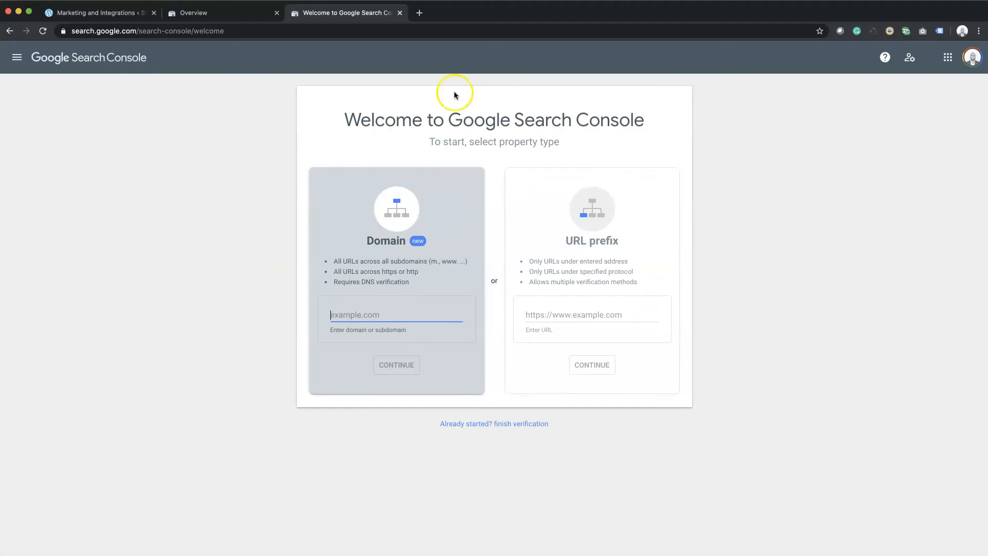
pyautogui.moveTo(738, 303)
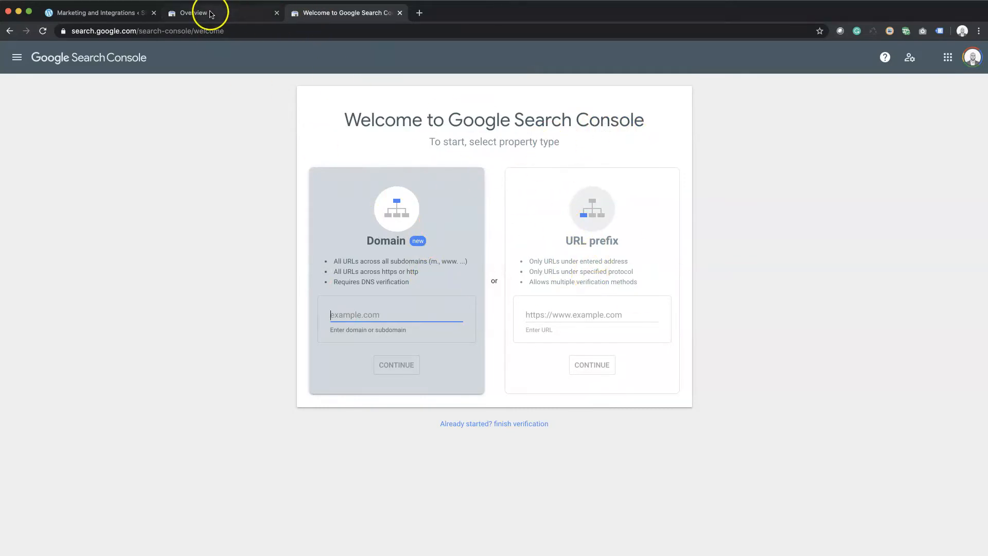
pyautogui.click(196, 13)
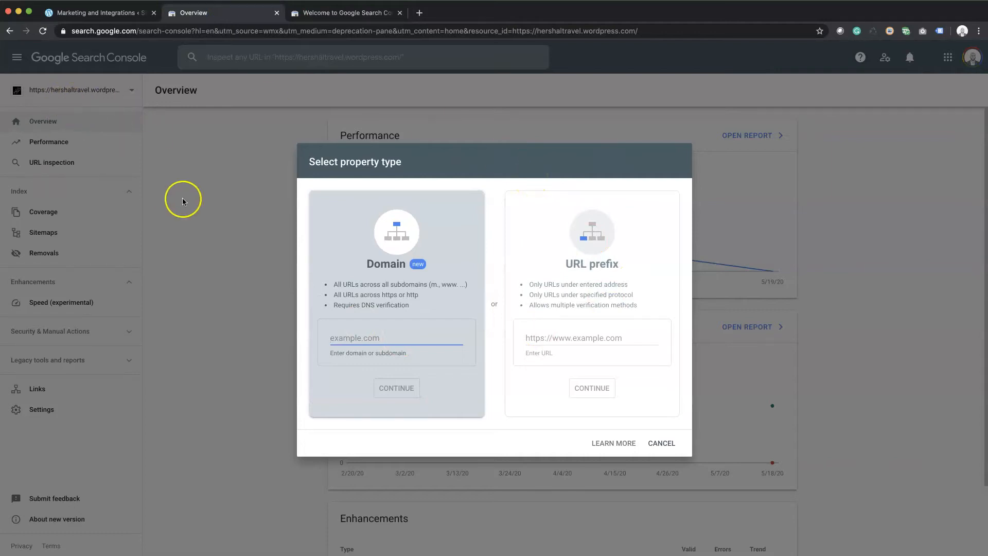
pyautogui.click(346, 13)
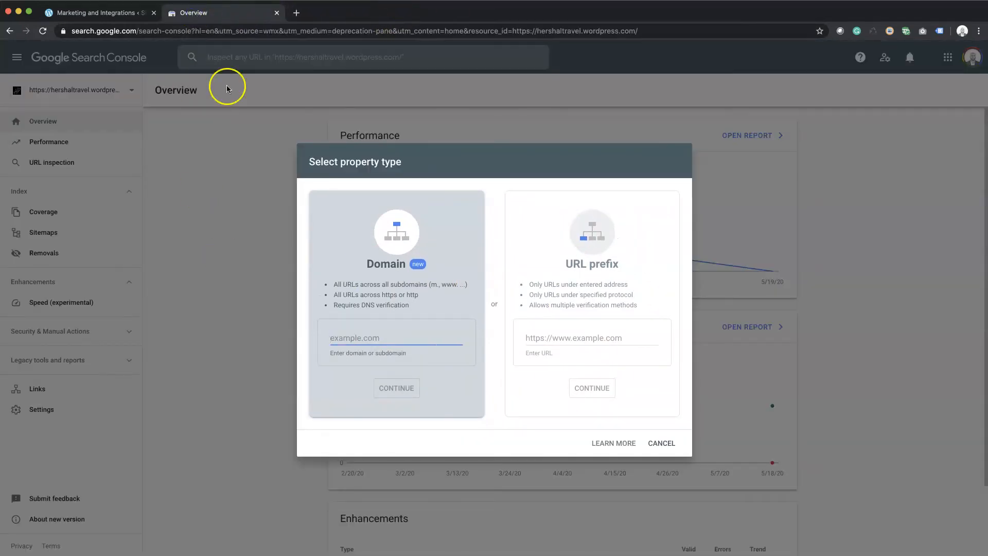
pyautogui.moveTo(539, 288)
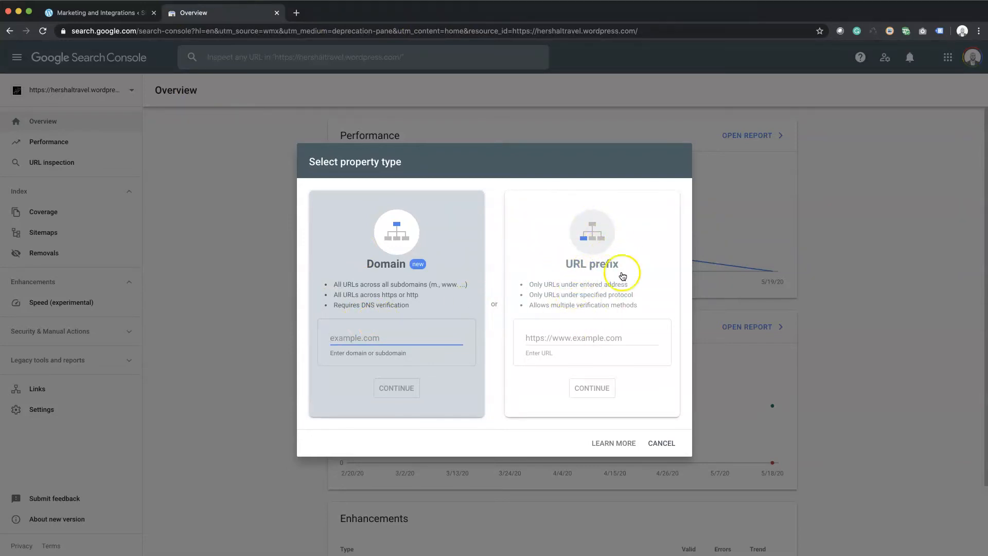
pyautogui.moveTo(596, 264)
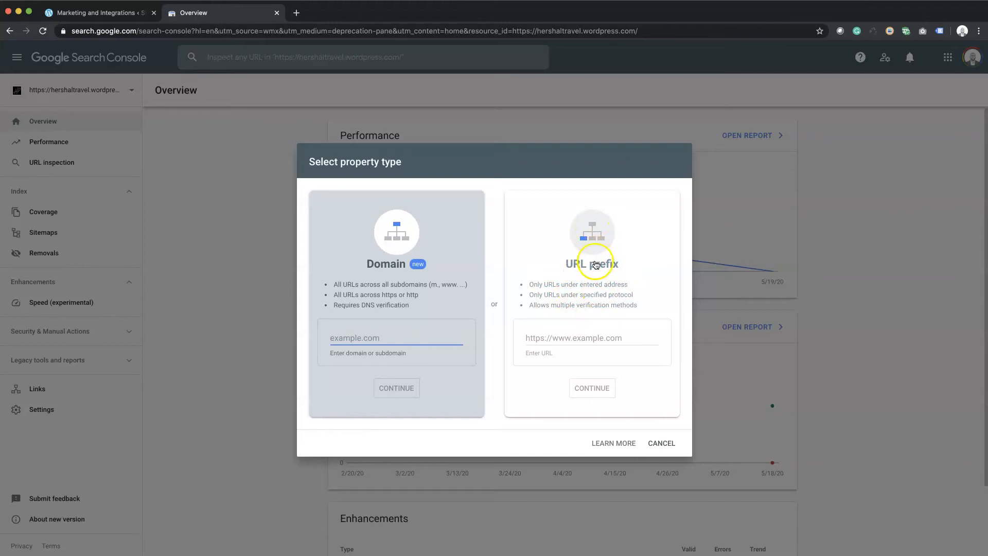
pyautogui.click(591, 338)
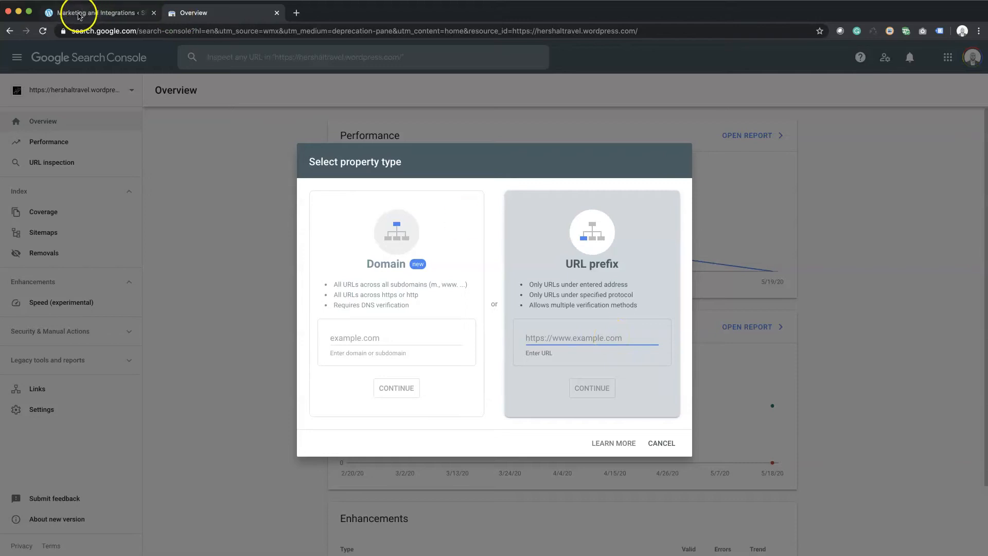
pyautogui.click(98, 13)
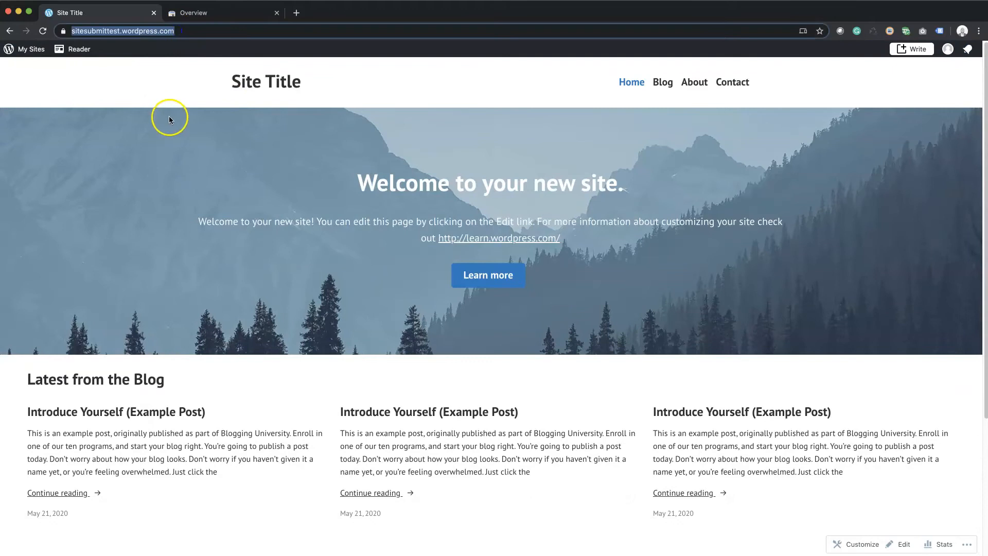
pyautogui.click(193, 12)
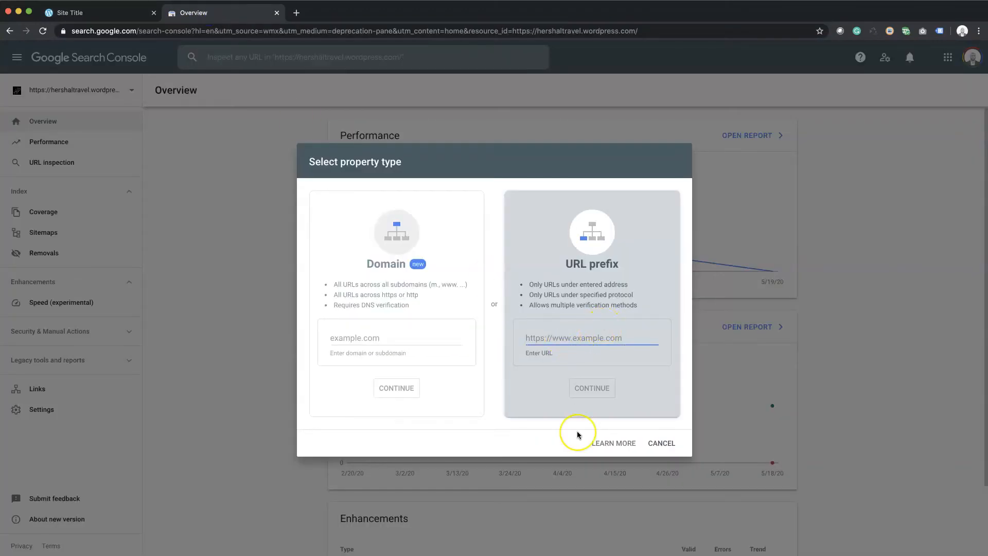
pyautogui.write('https://sitesubmittest.wordpress.com')
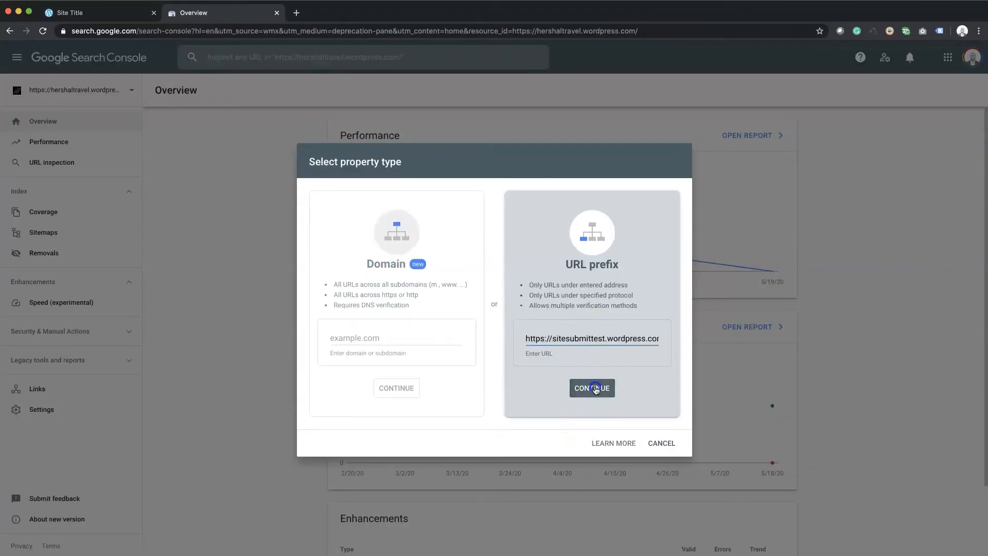
pyautogui.click(590, 388)
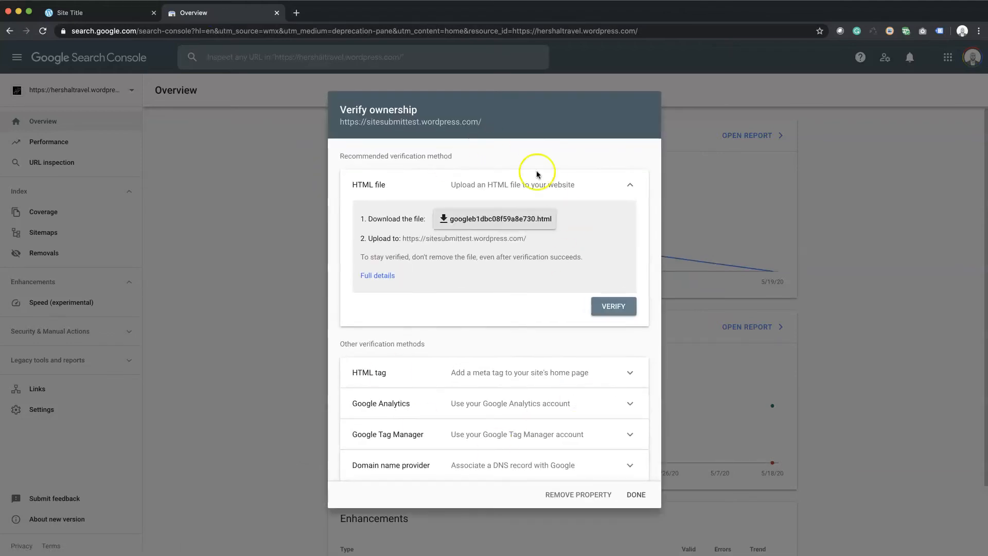
pyautogui.moveTo(350, 377)
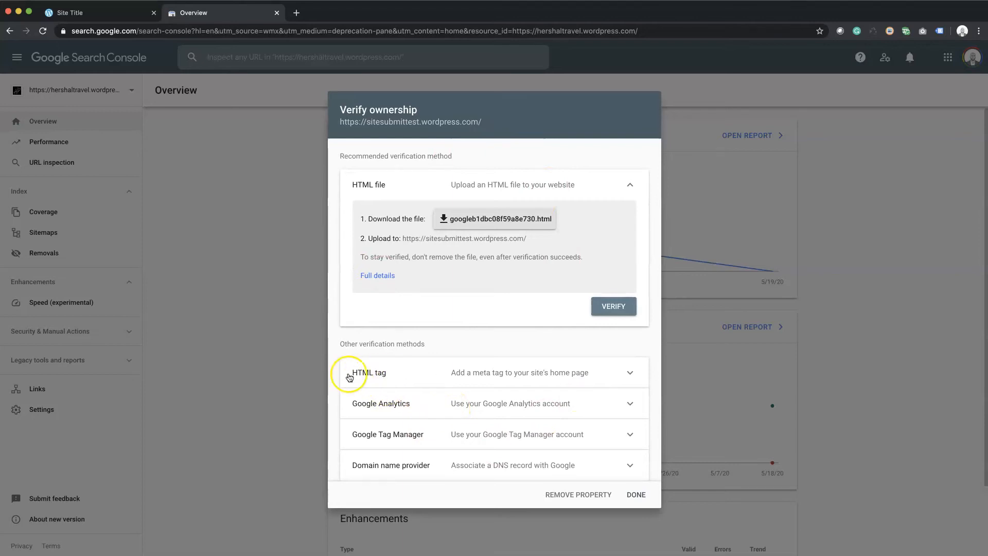
# Expand the HTML tag method and select its verification meta tag.
pyautogui.click(369, 373)
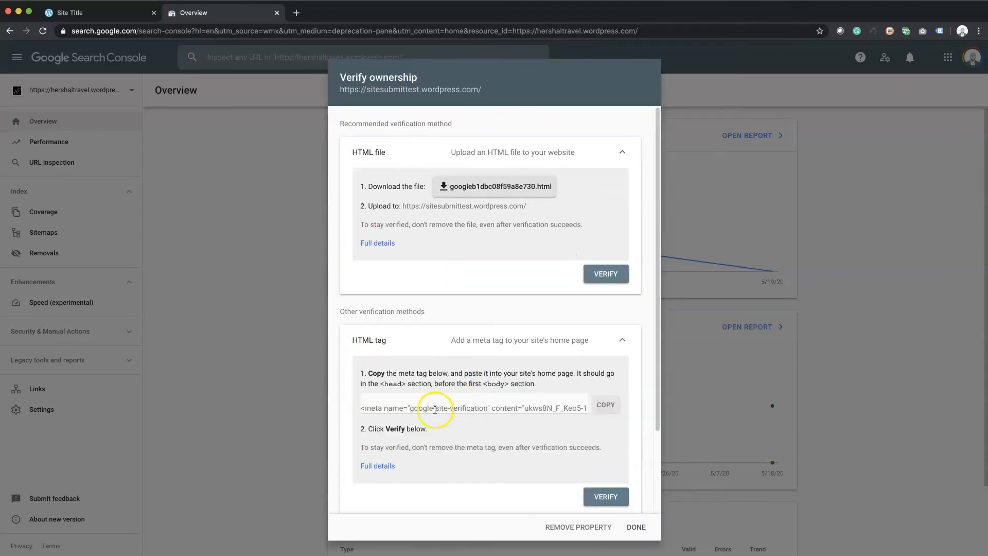
pyautogui.click(604, 404)
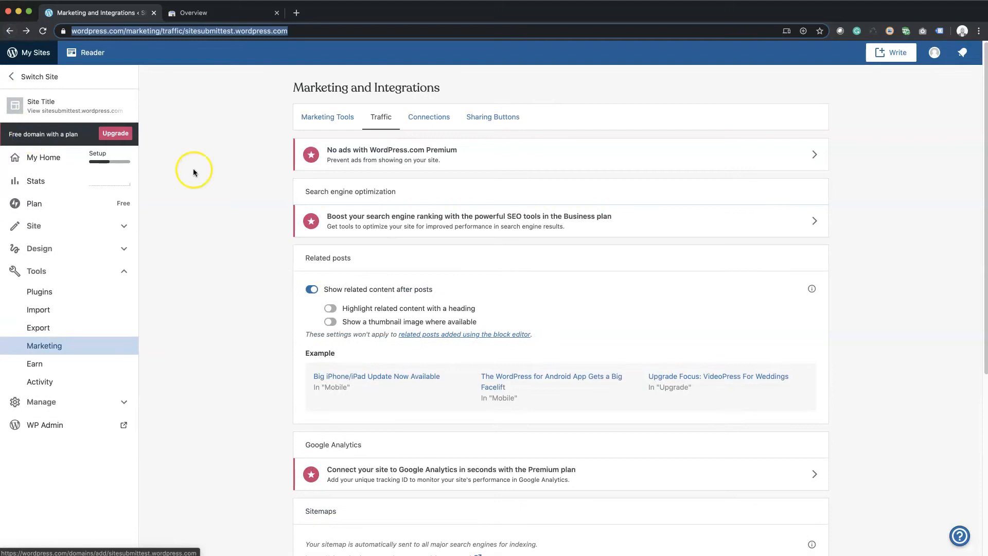
pyautogui.moveTo(245, 245)
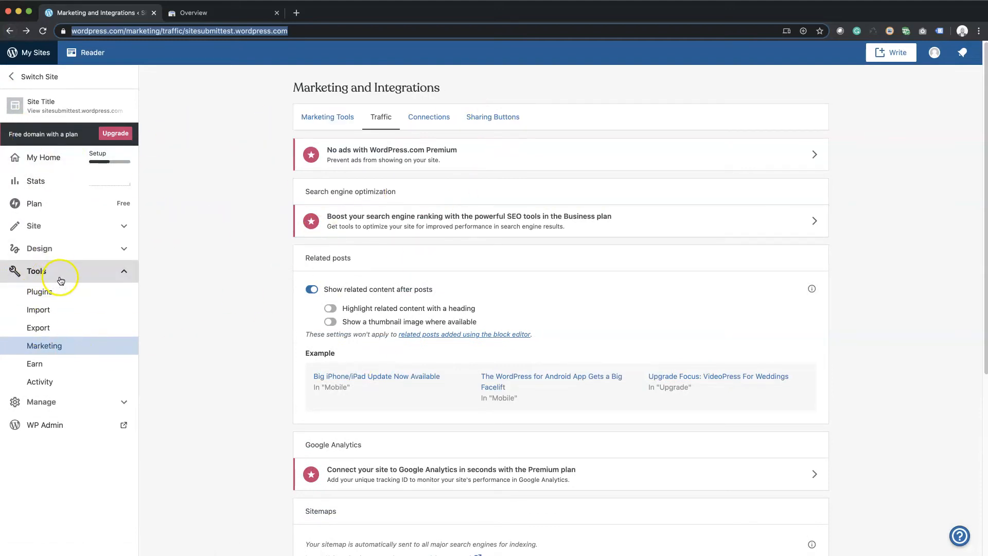
# Paste the Google verification meta tag into the Traffic verification field and save settings.
pyautogui.click(327, 116)
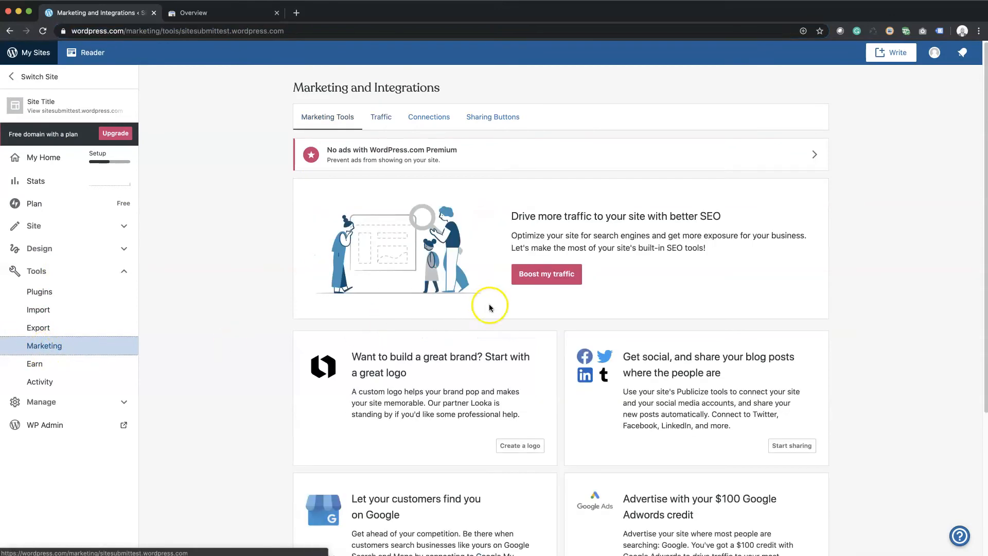
pyautogui.click(381, 117)
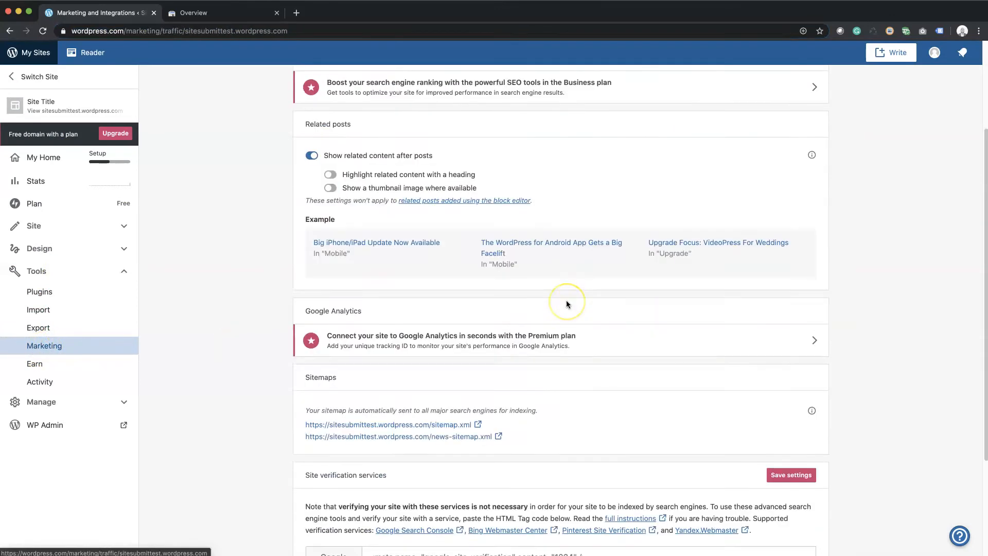
pyautogui.scroll(-3)
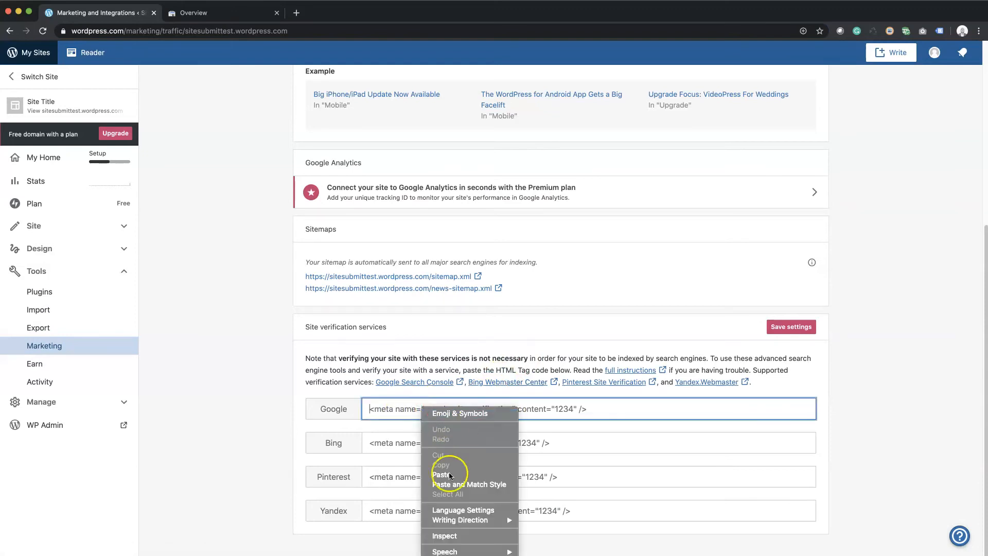
pyautogui.click(441, 475)
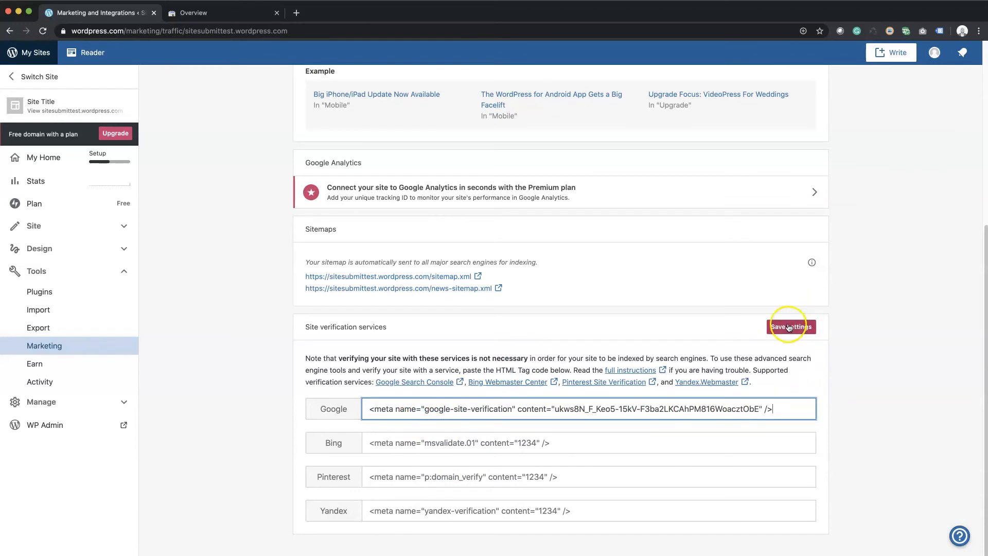
pyautogui.click(790, 326)
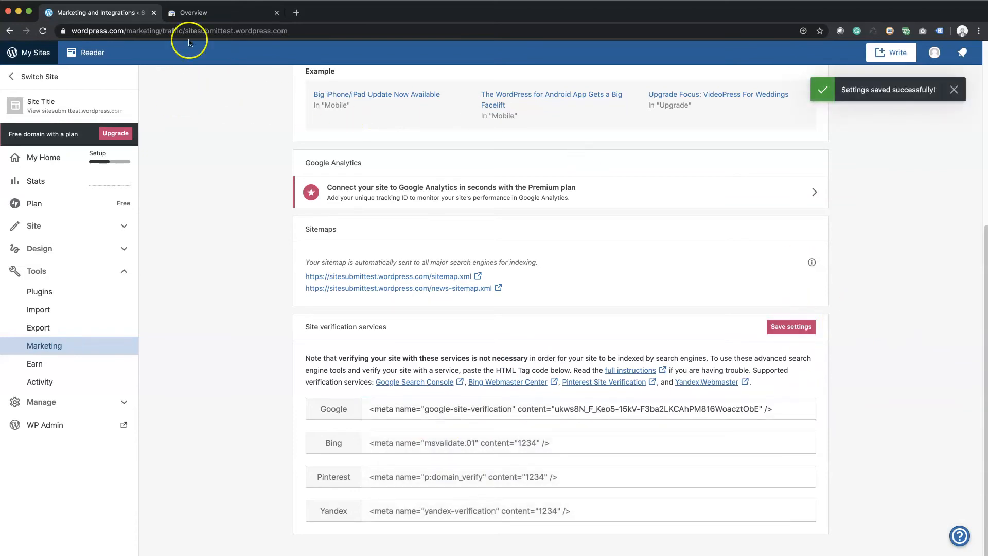
pyautogui.click(223, 13)
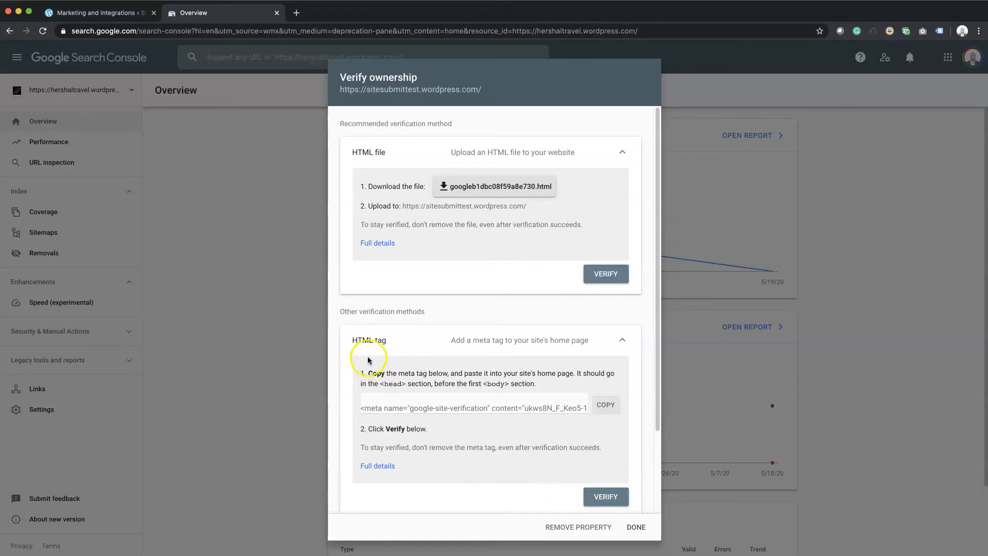
pyautogui.moveTo(488, 201)
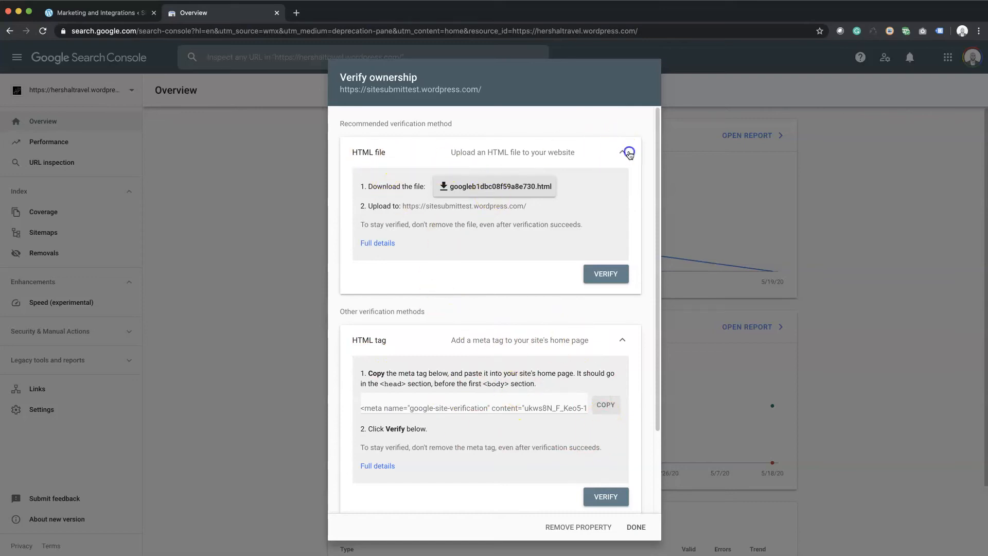
# Verify ownership via the HTML tag and dismiss the Ownership verified message.
pyautogui.click(628, 153)
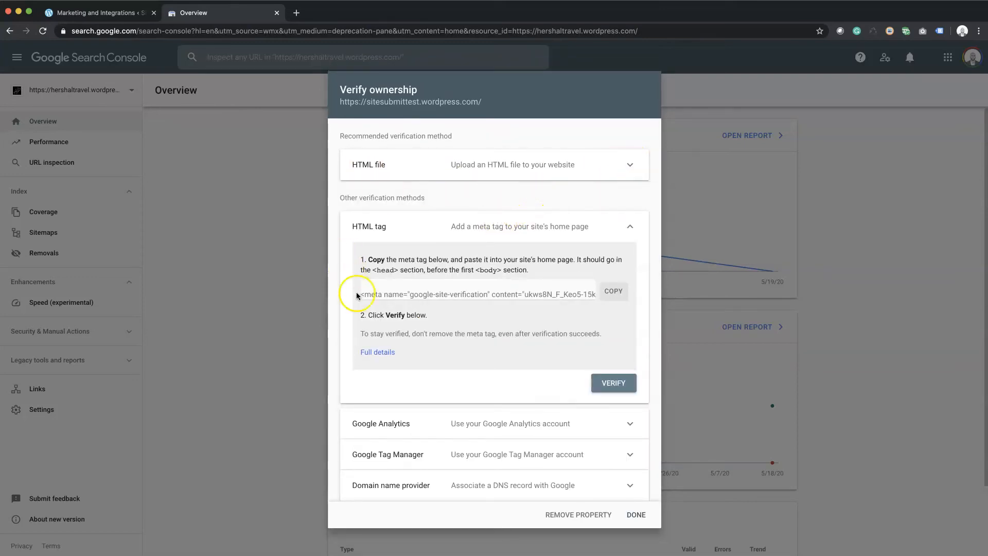
pyautogui.moveTo(477, 386)
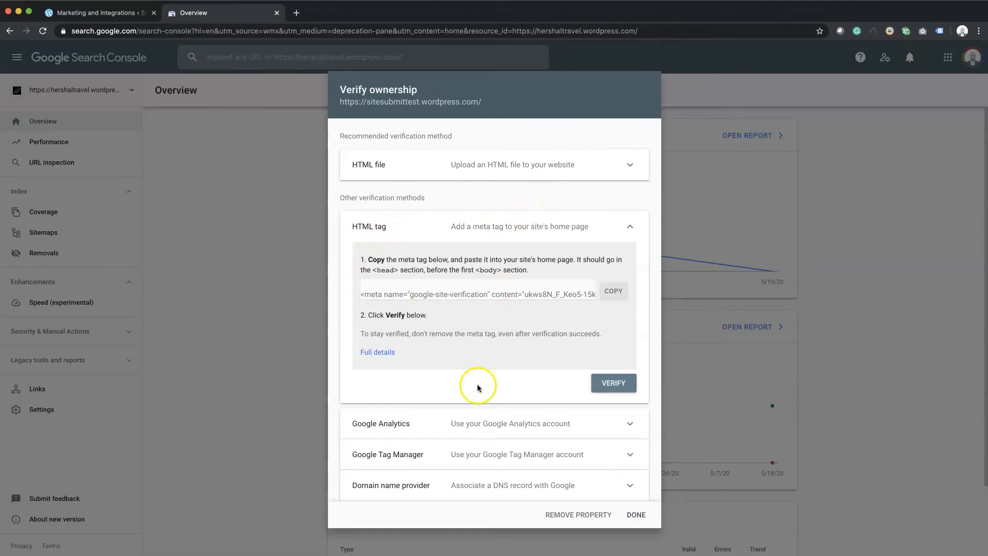
pyautogui.click(613, 383)
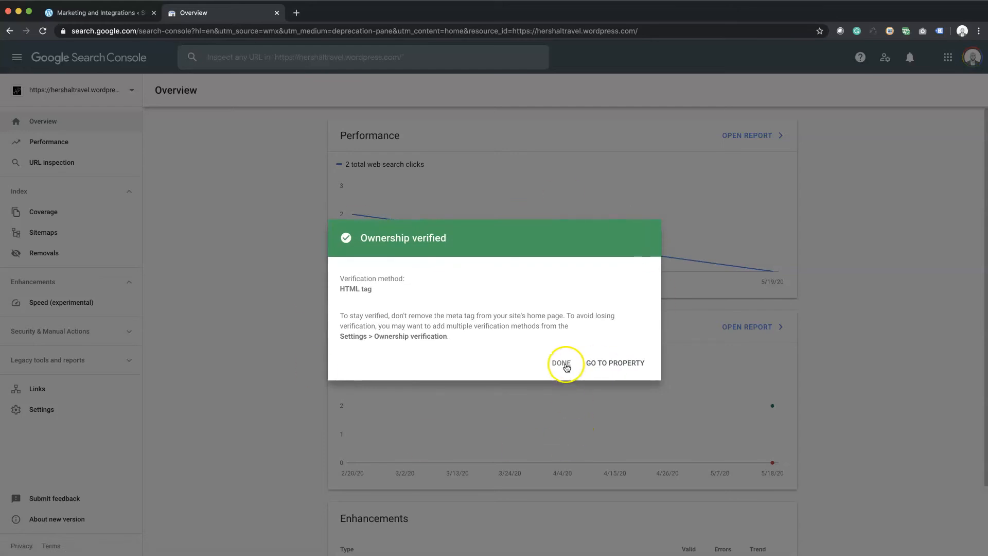
pyautogui.click(560, 363)
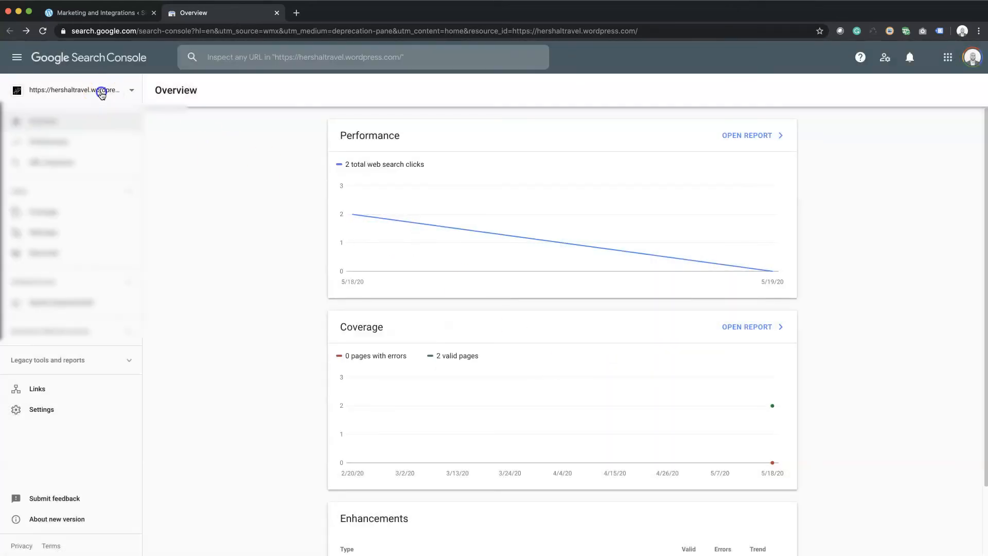
# Select the newly verified site and go to its Sitemaps page.
pyautogui.click(75, 91)
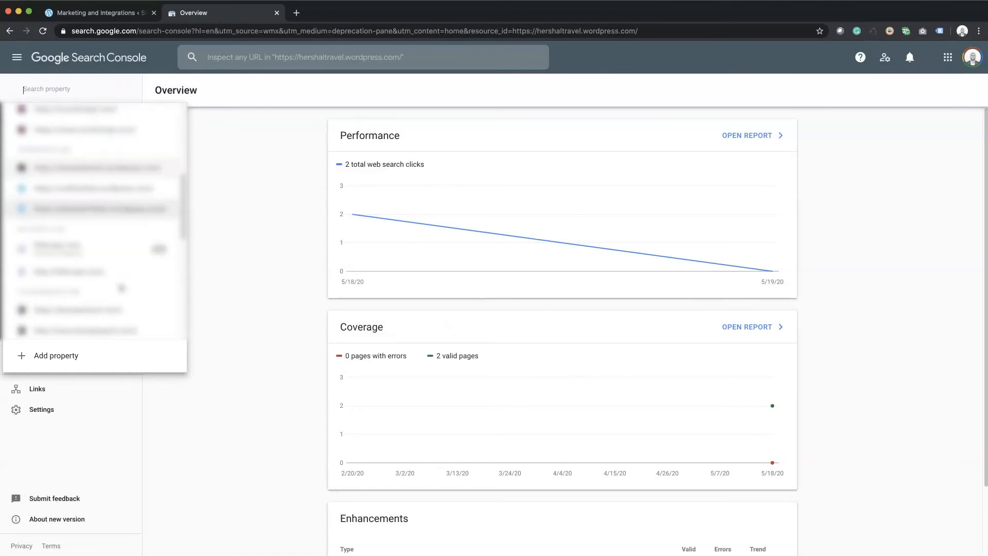
pyautogui.click(95, 209)
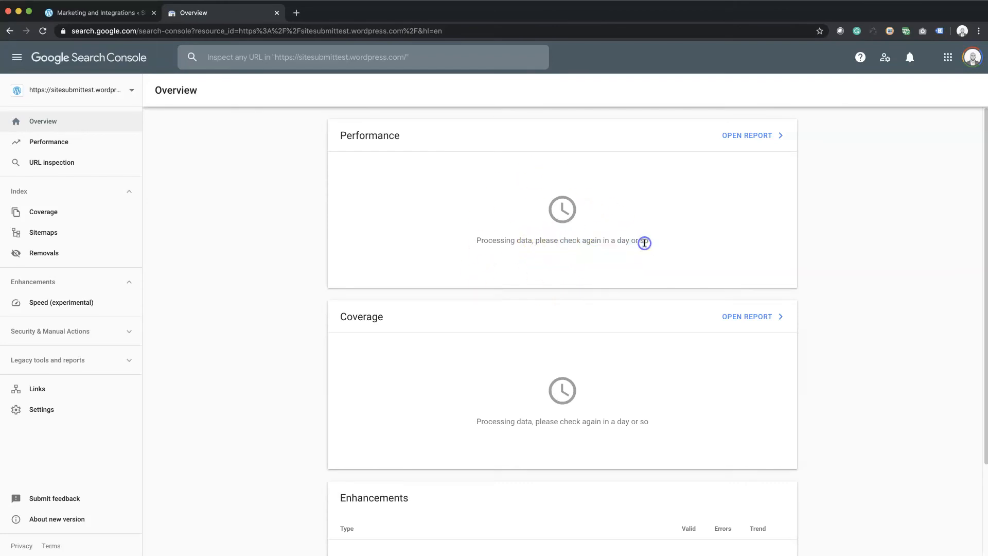
pyautogui.moveTo(128, 414)
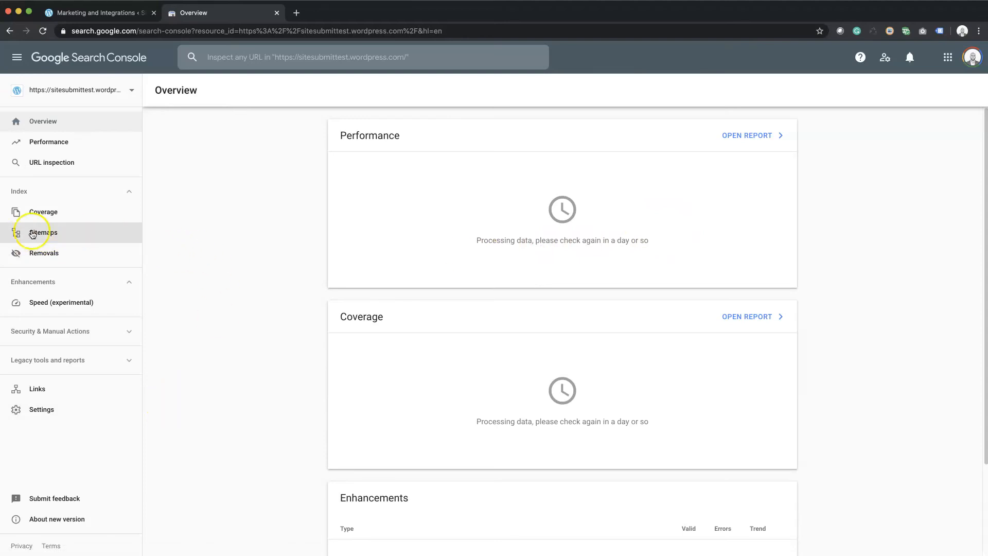
pyautogui.click(43, 231)
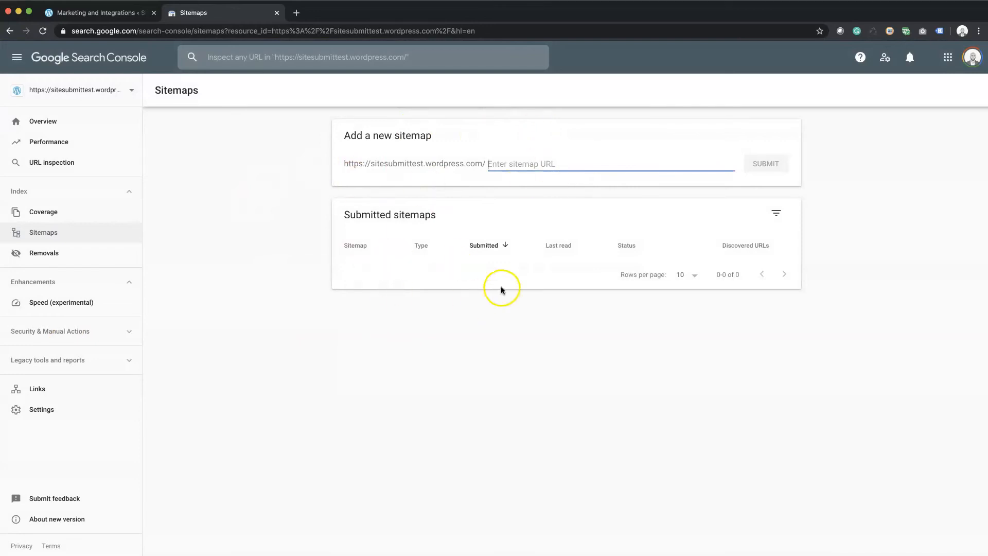
pyautogui.moveTo(407, 145)
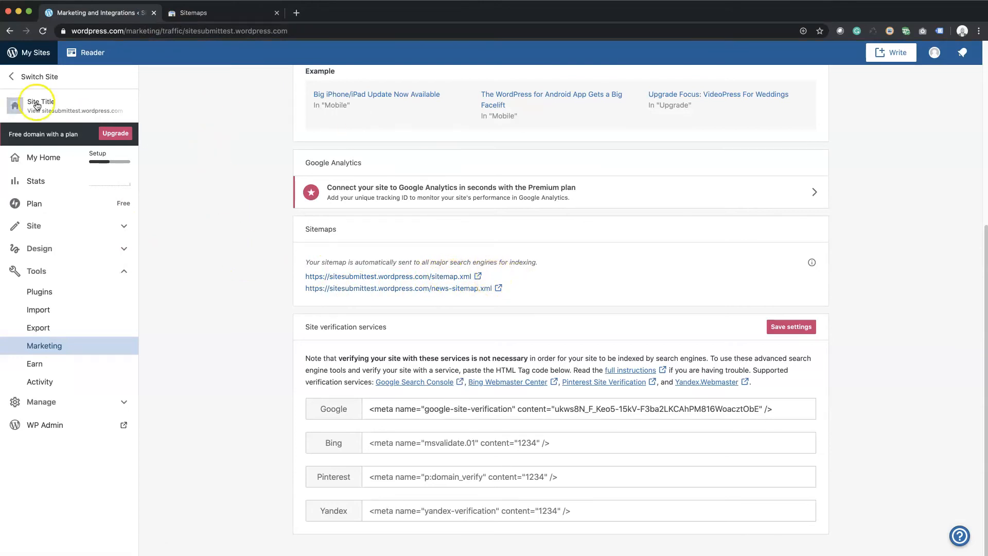
pyautogui.moveTo(462, 324)
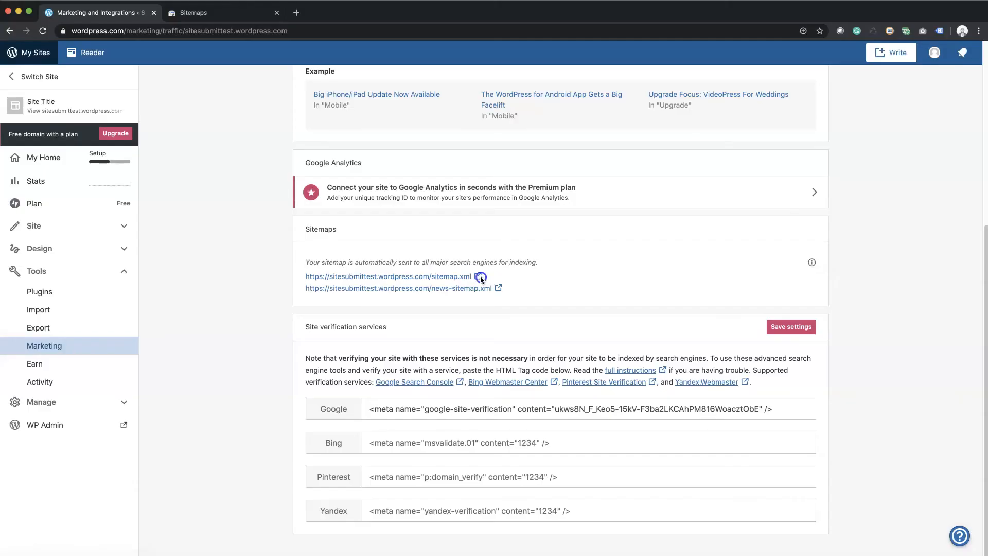
# Select the sitemap.xml name in the Sitemaps link and copy it.
pyautogui.doubleClick(446, 276)
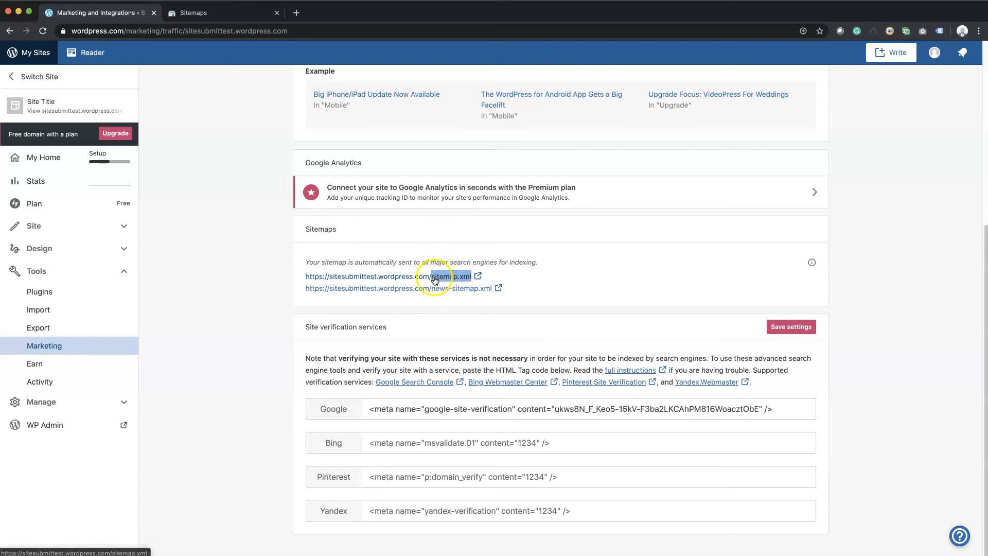
pyautogui.rightClick(434, 276)
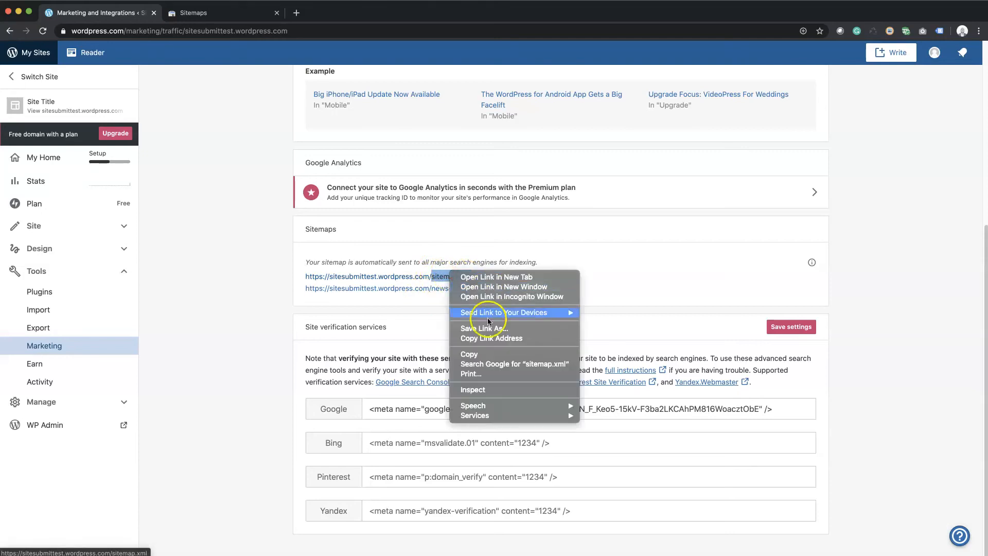
# Submit sitemap.xml in Add a new sitemap and dismiss the Sitemap submitted message.
pyautogui.click(223, 12)
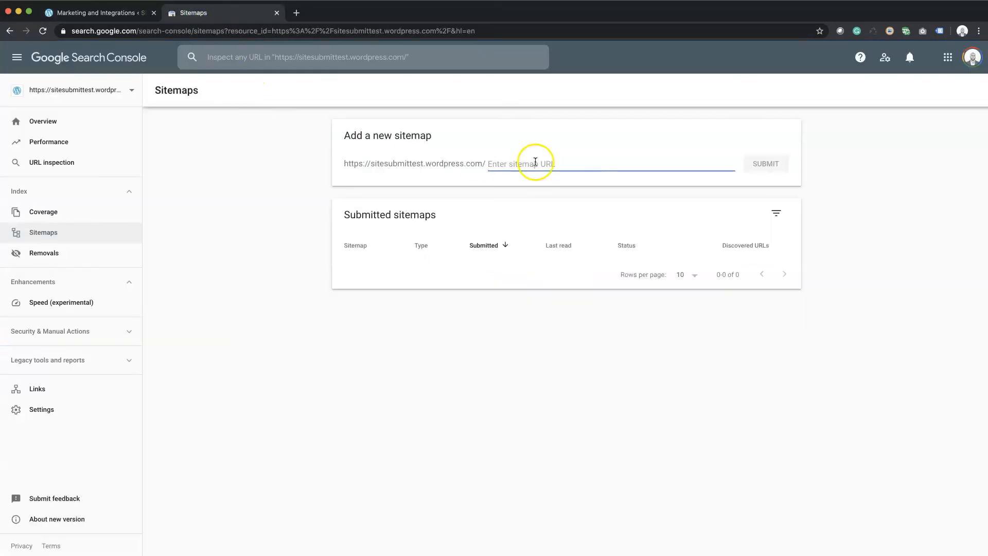
pyautogui.write('sitemap.xml')
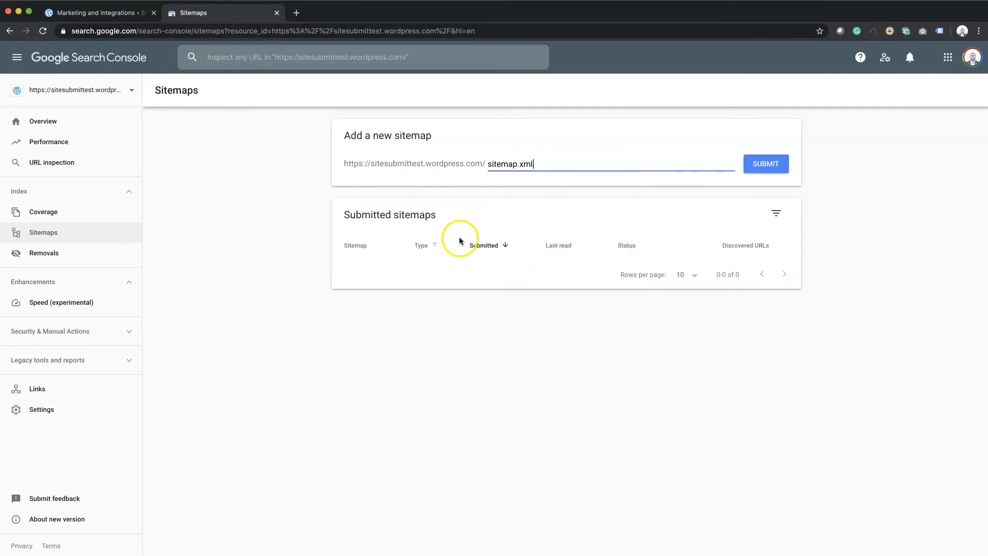
pyautogui.click(765, 163)
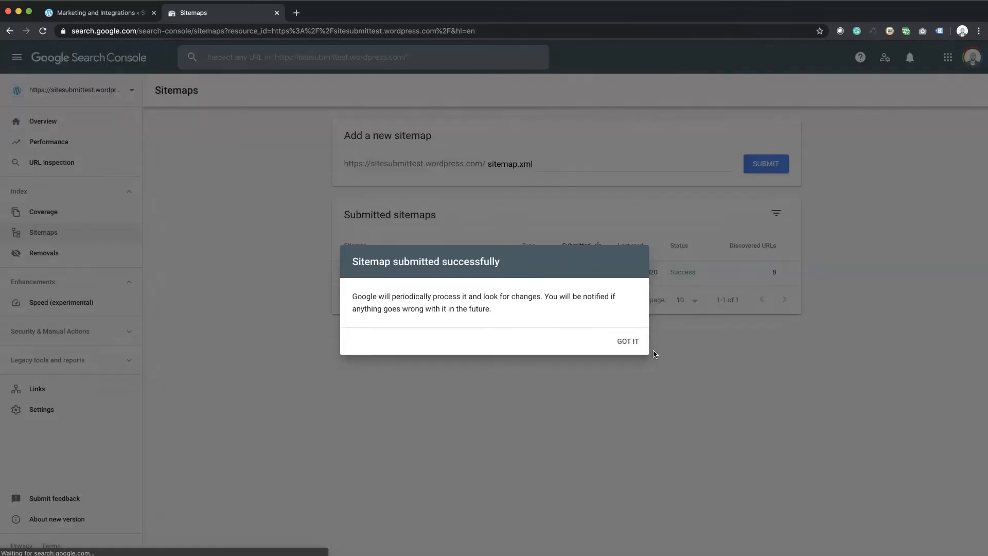
pyautogui.click(628, 338)
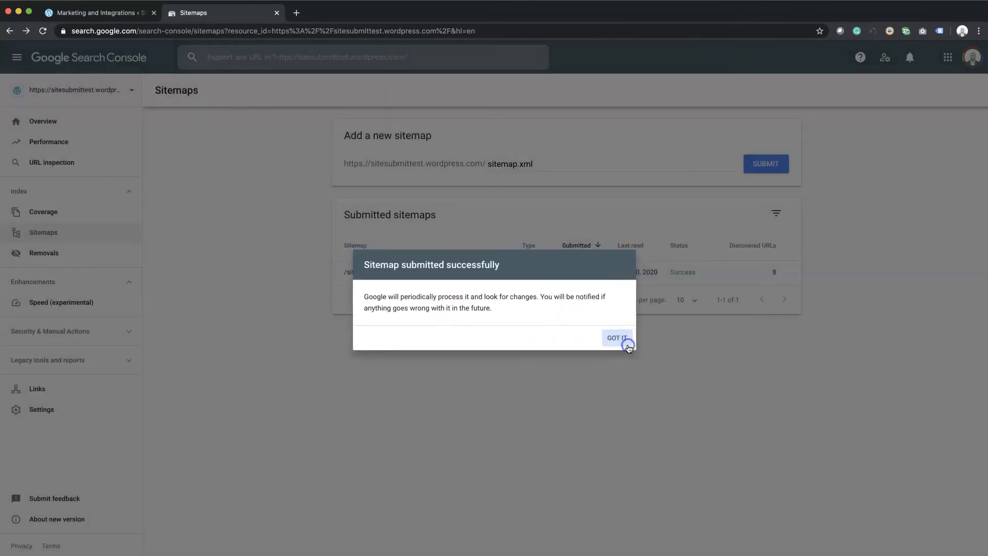
pyautogui.click(617, 337)
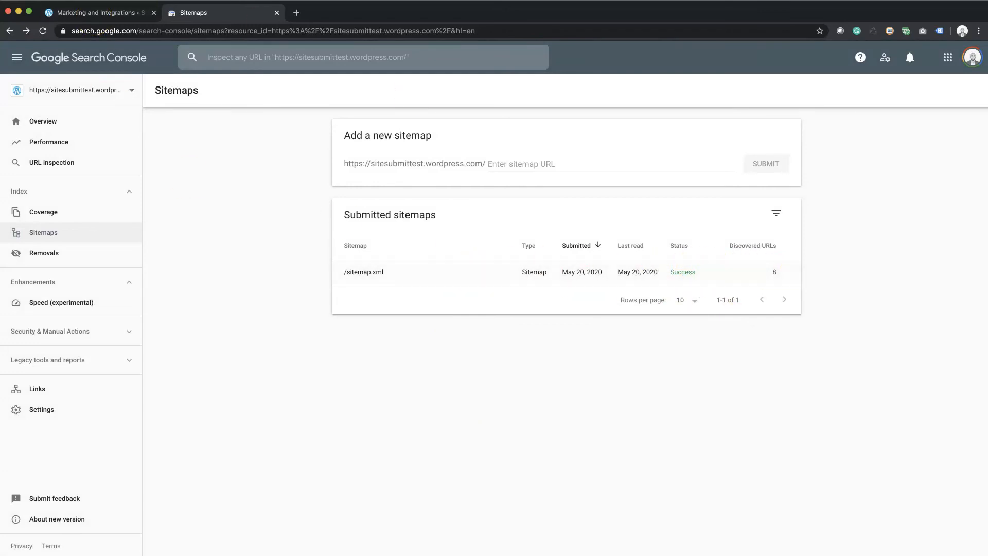
pyautogui.click(97, 13)
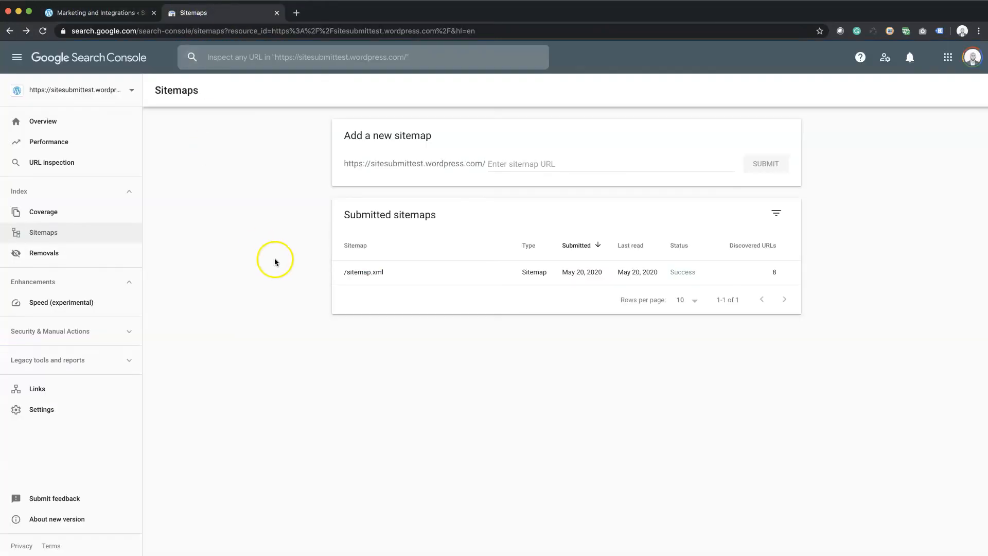
# Return to Overview and switch to the other property's clicks and coverage charts.
pyautogui.click(42, 122)
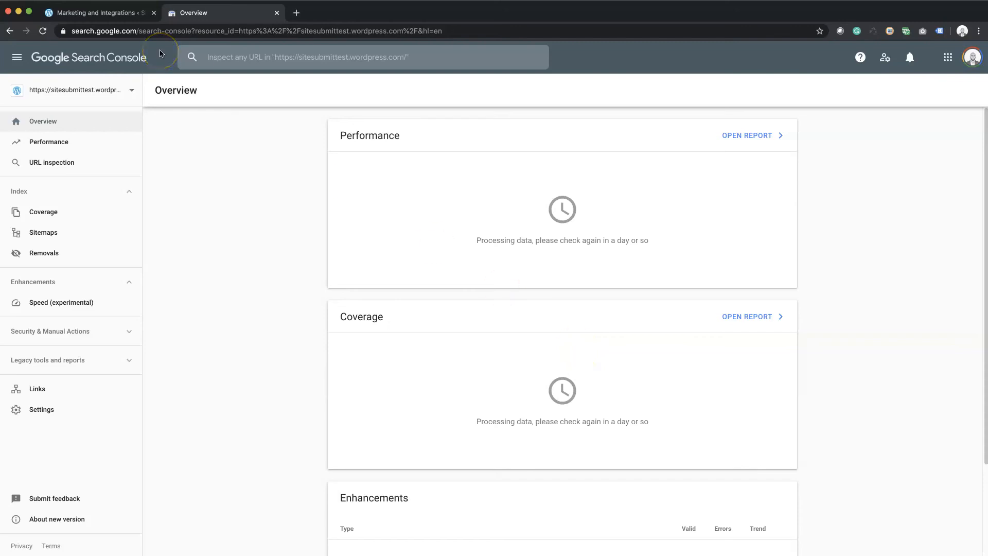
pyautogui.moveTo(63, 99)
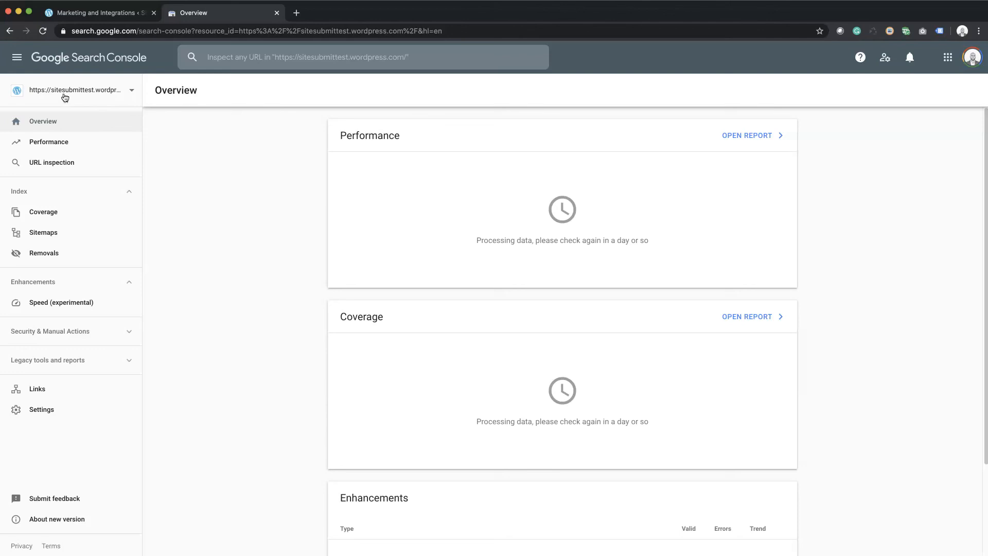
pyautogui.click(79, 91)
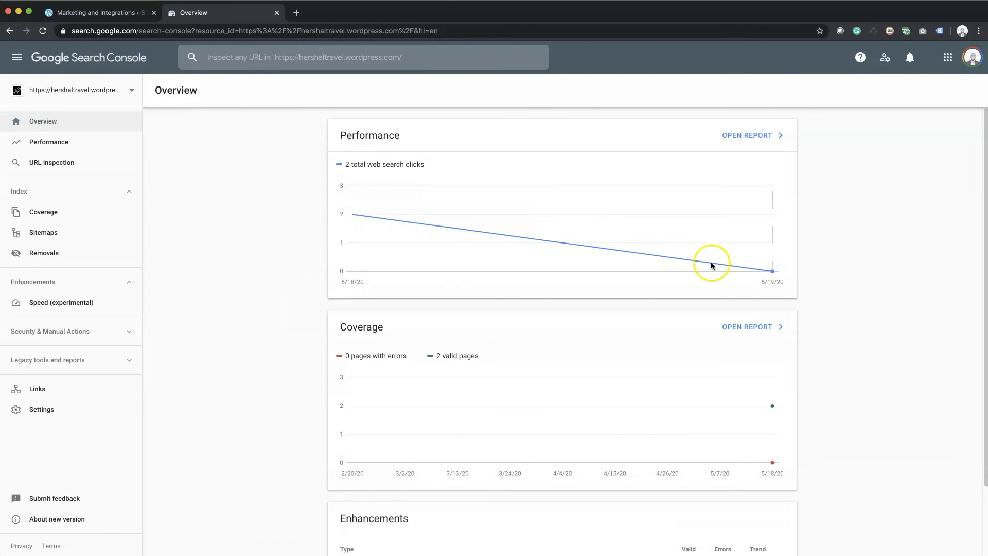
pyautogui.moveTo(281, 198)
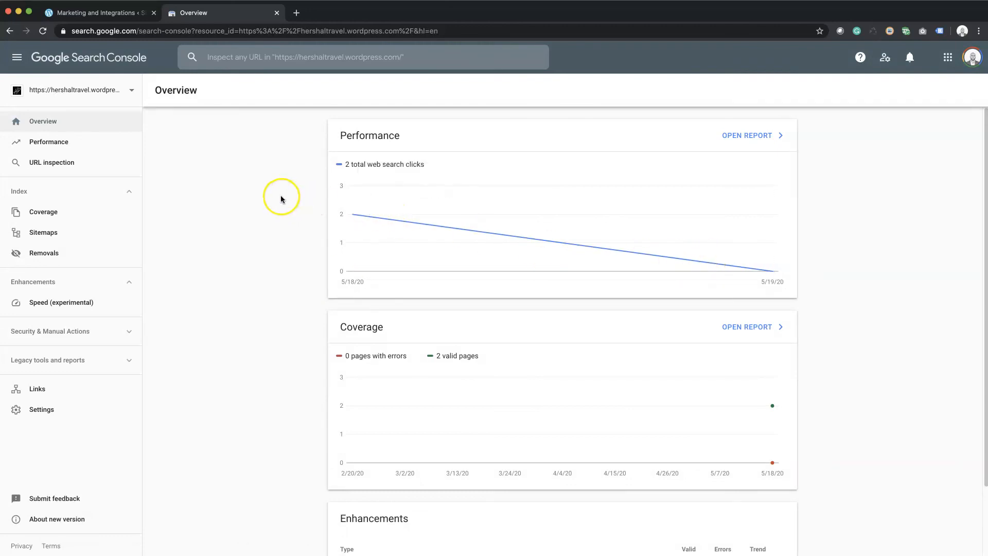